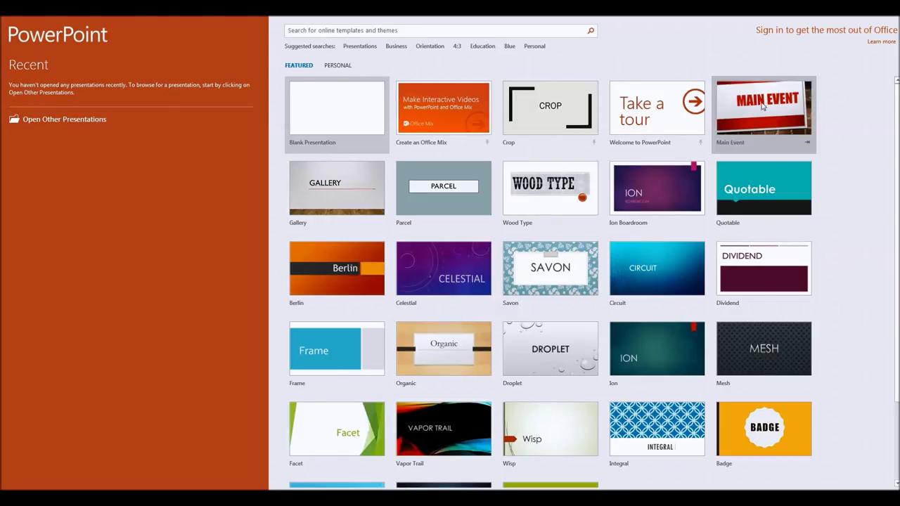
Create a presentation from the Main Event template and title its first slide 'LET'S PLAY!'.
click(764, 113)
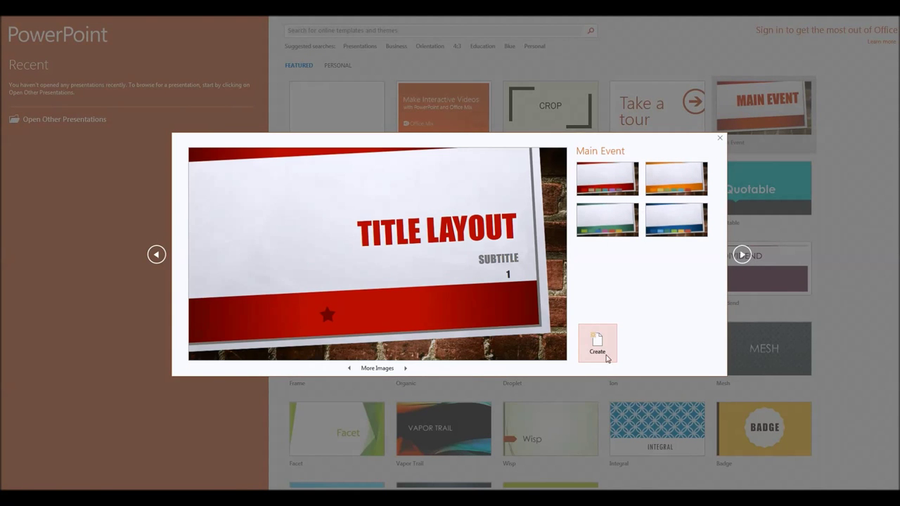
click(597, 344)
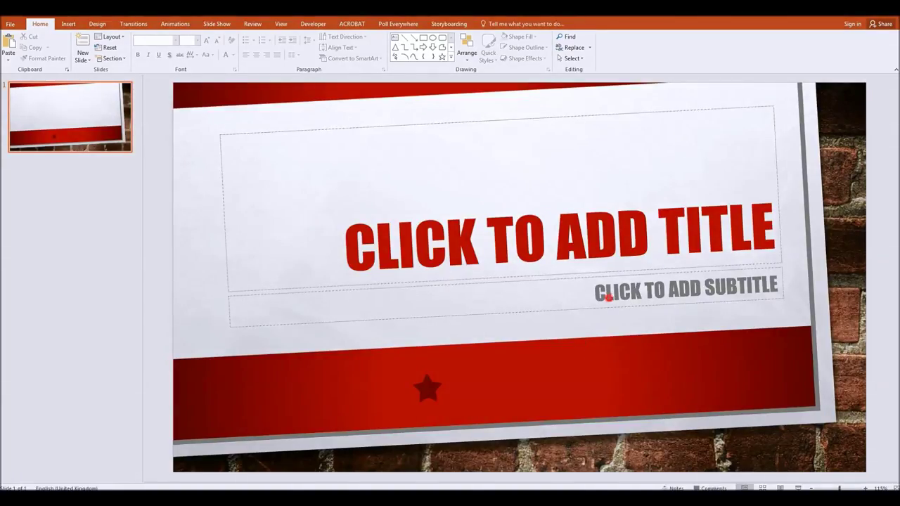
click(685, 288)
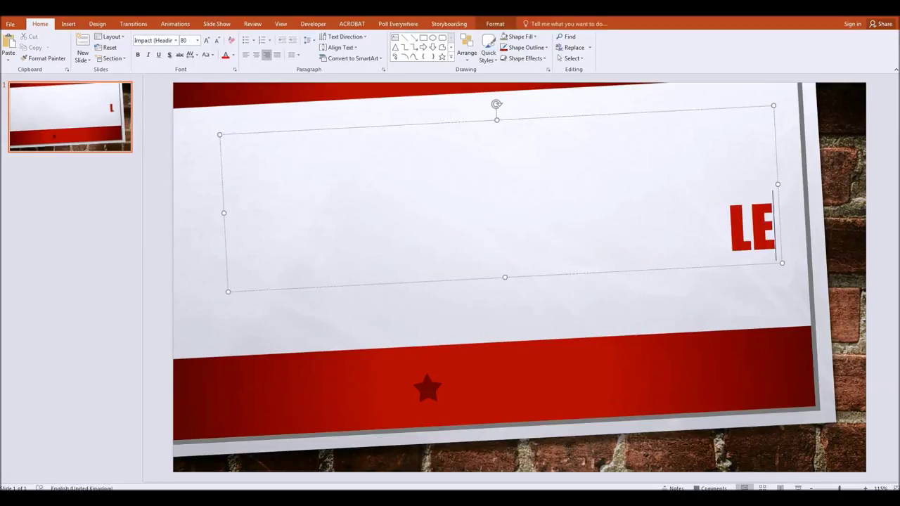
text(LET'S PLAY!)
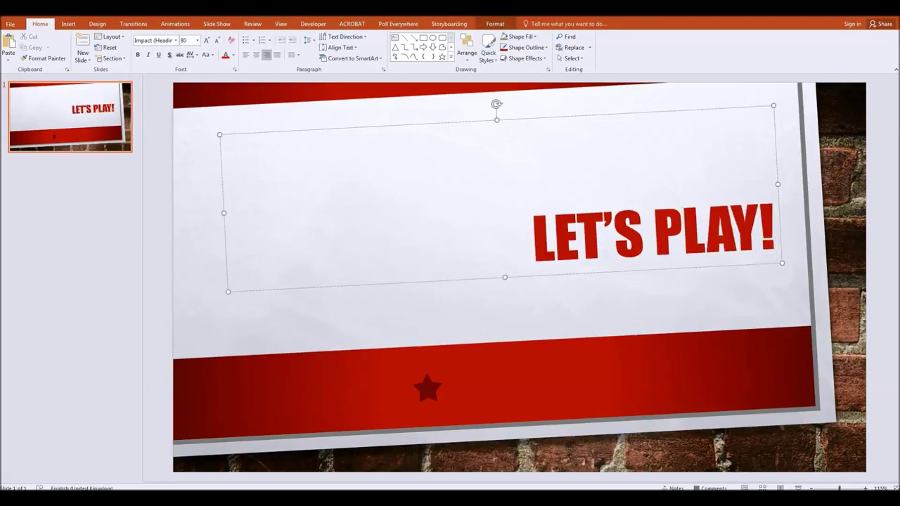
click(591, 293)
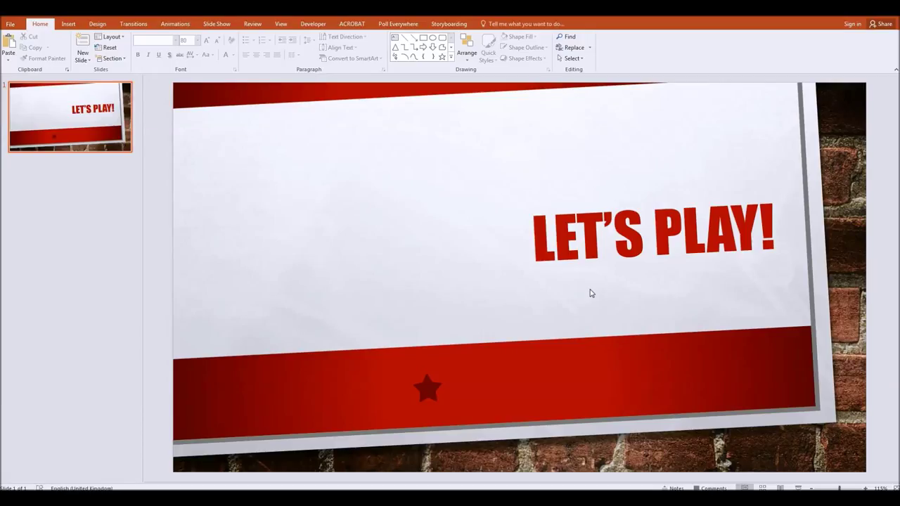
mouse_move(588, 294)
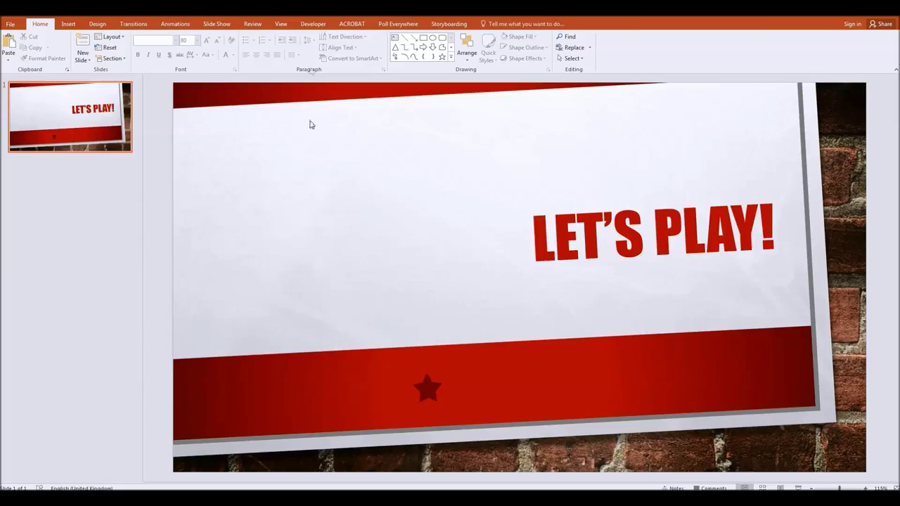
Switch the ribbon to the Developer tab.
click(313, 23)
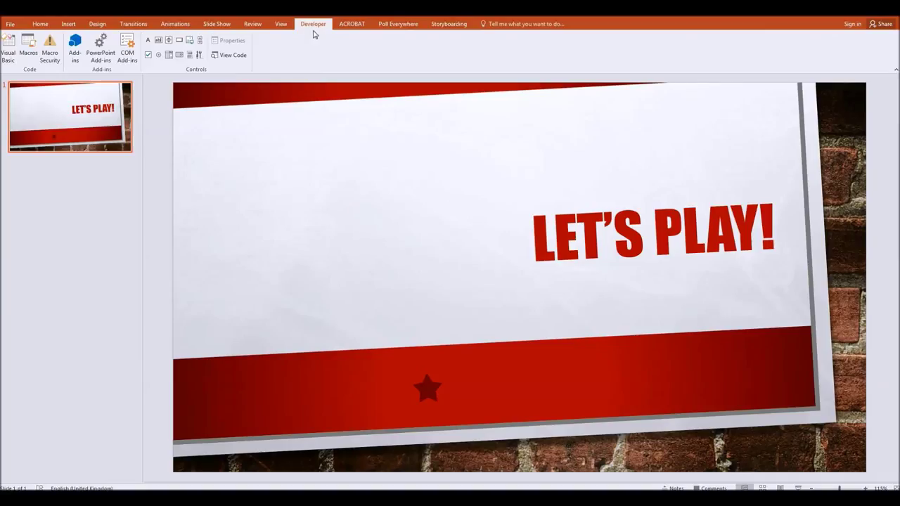
mouse_move(314, 26)
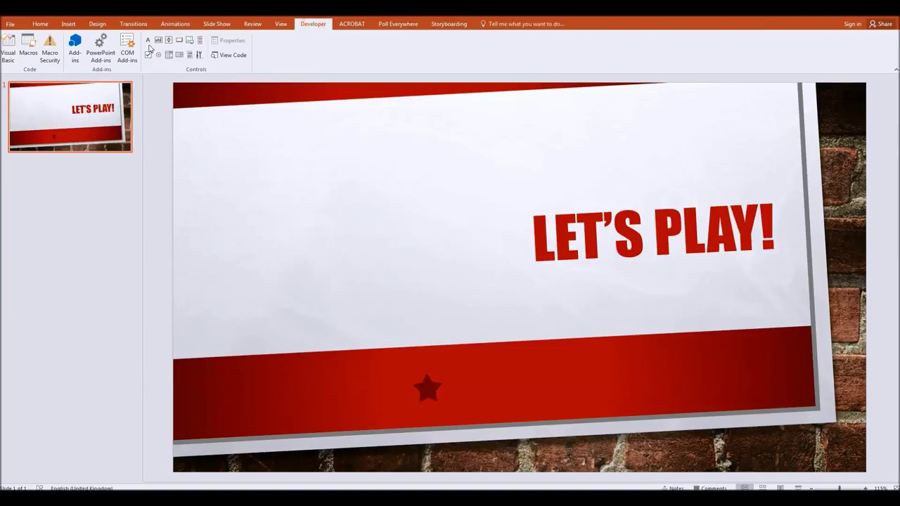
Confirm Developer is checked under Main Tabs in Customize the Ribbon, then close the options.
right_click(281, 54)
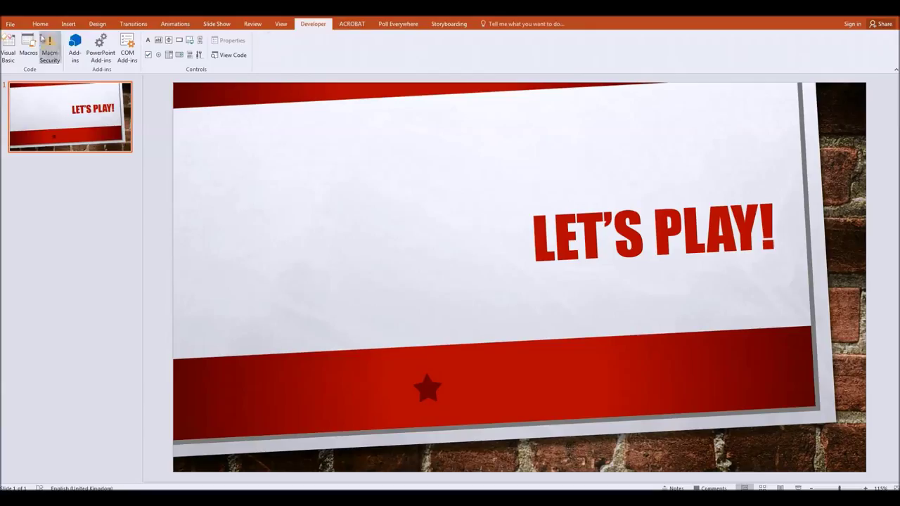
click(40, 23)
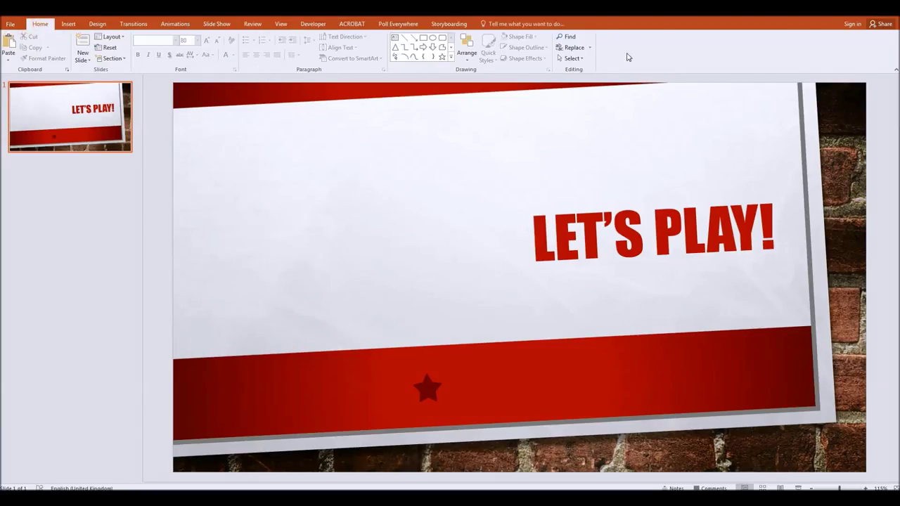
right_click(626, 57)
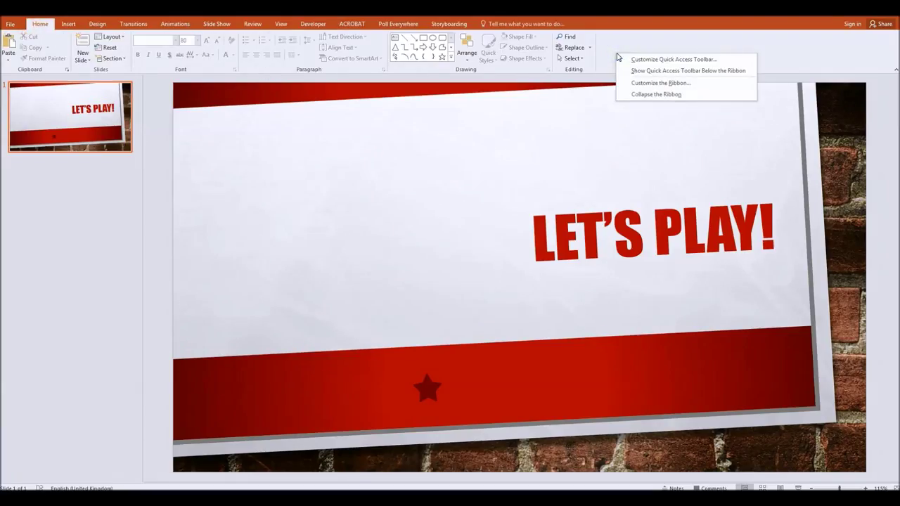
mouse_move(661, 83)
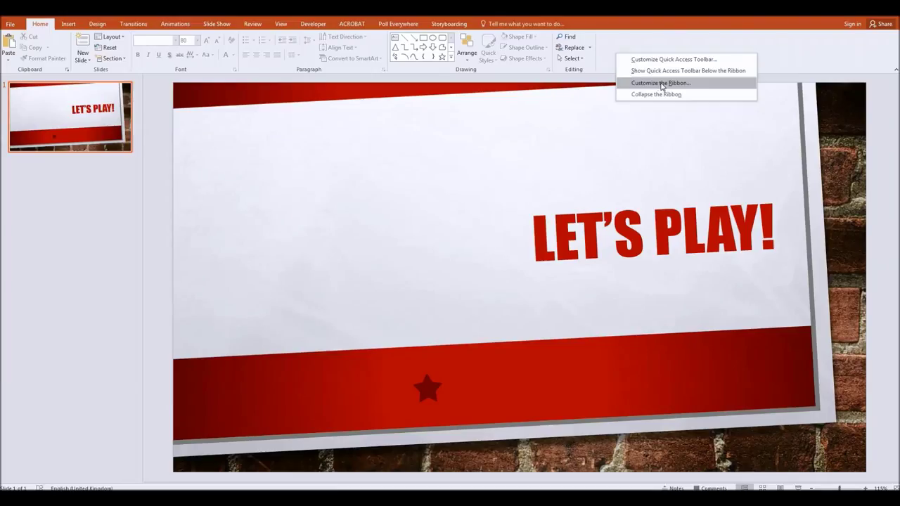
click(665, 85)
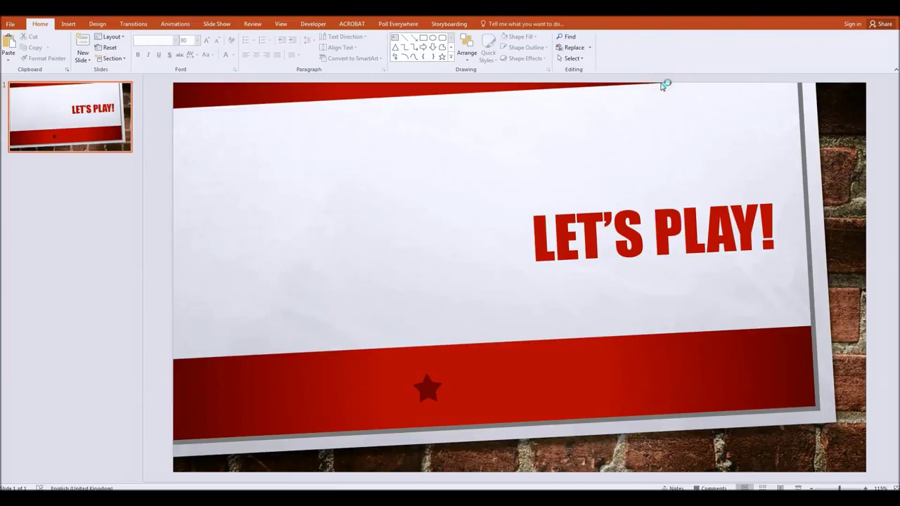
mouse_move(415, 139)
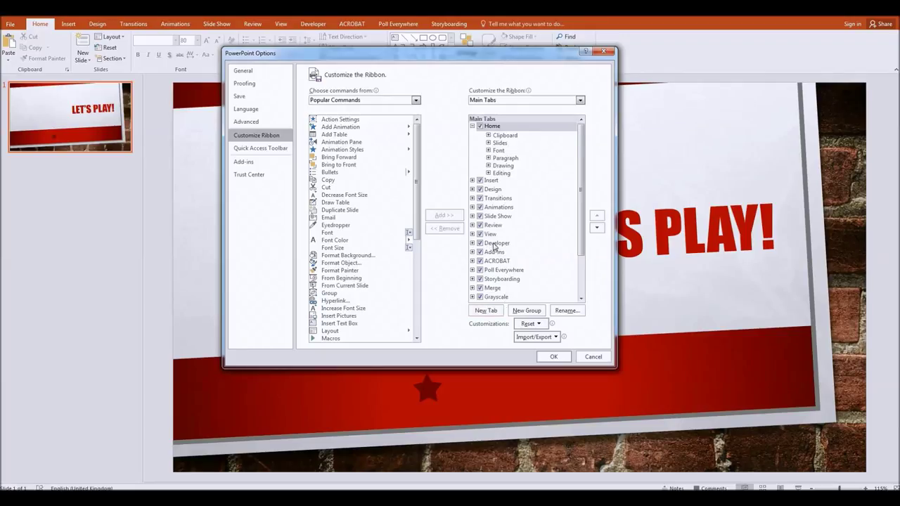
click(497, 243)
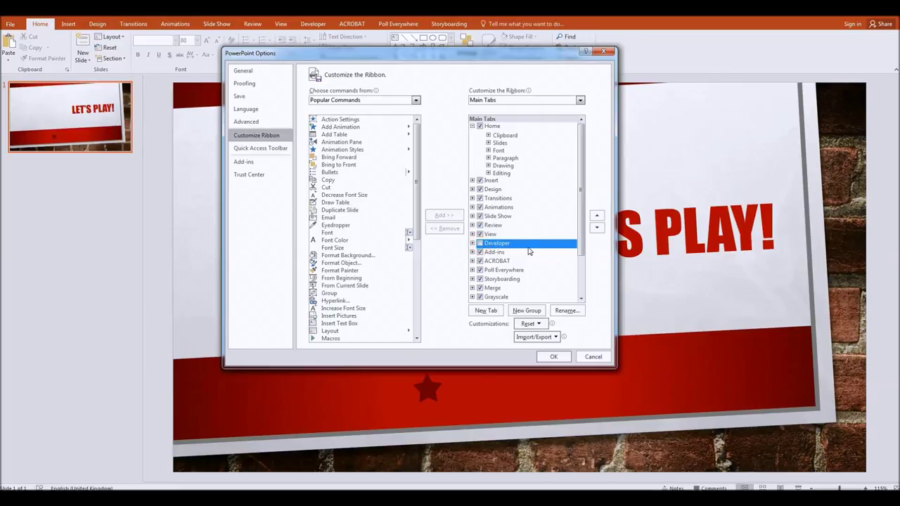
mouse_move(505, 245)
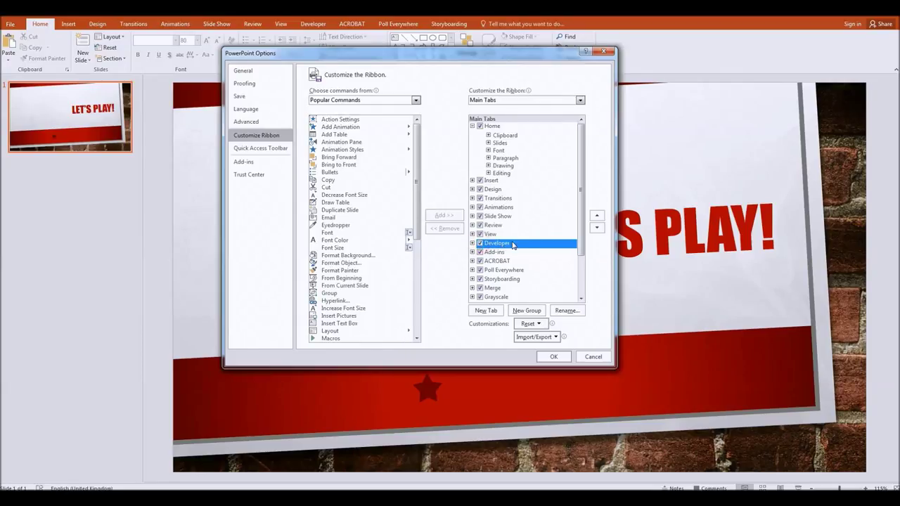
click(554, 356)
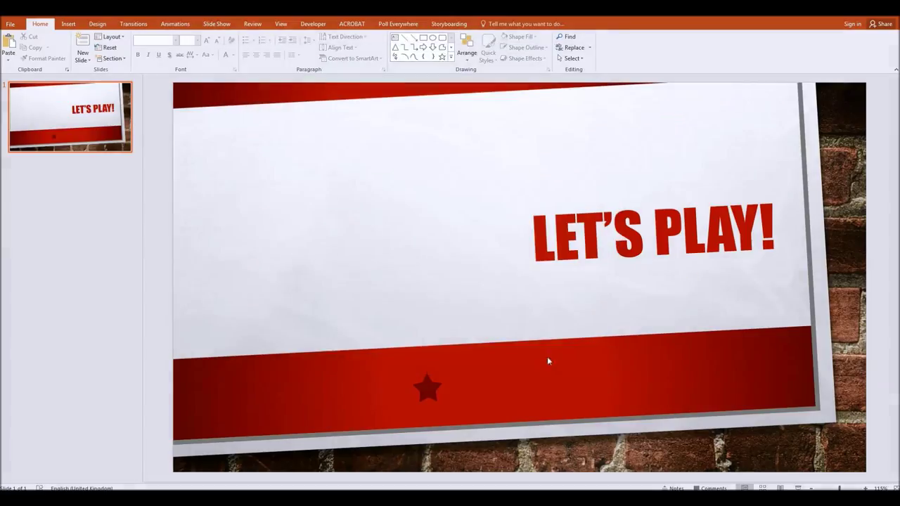
Name a new macro 'Random' in the Macros dialog and create it in the VBA editor.
click(313, 23)
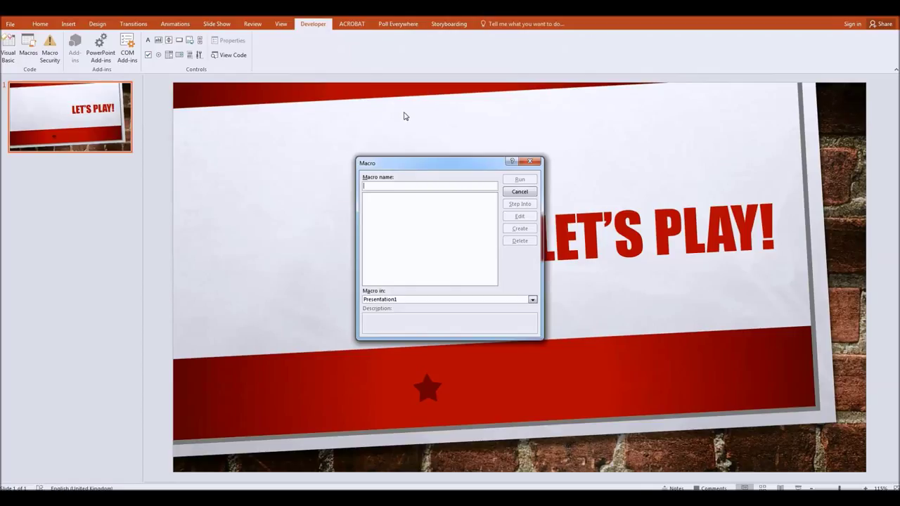
text(t)
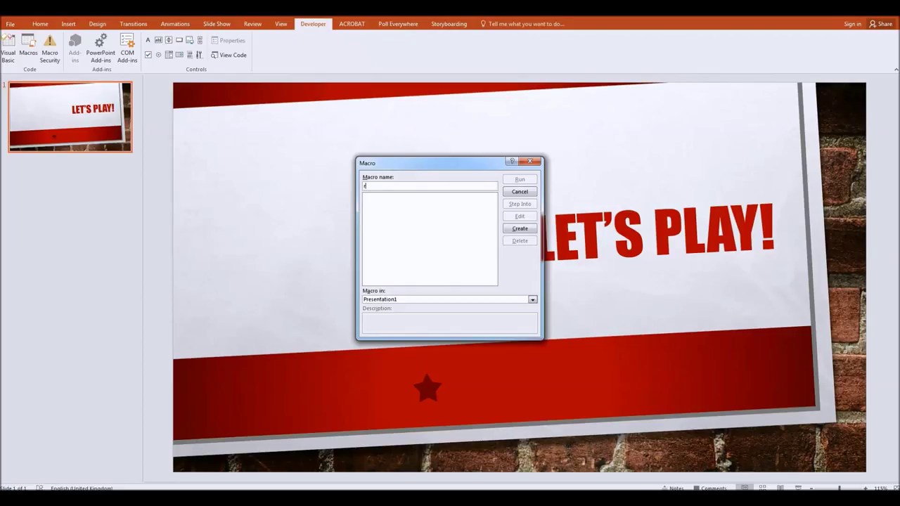
text(Random)
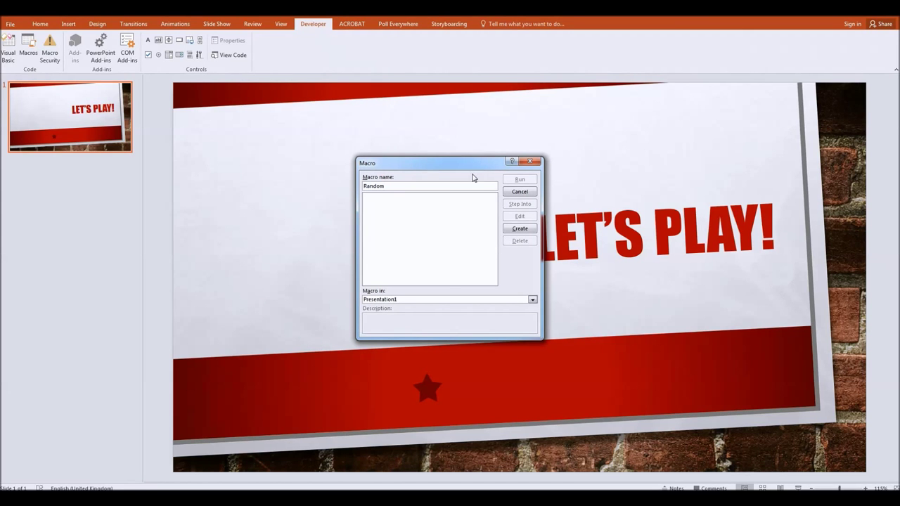
click(519, 229)
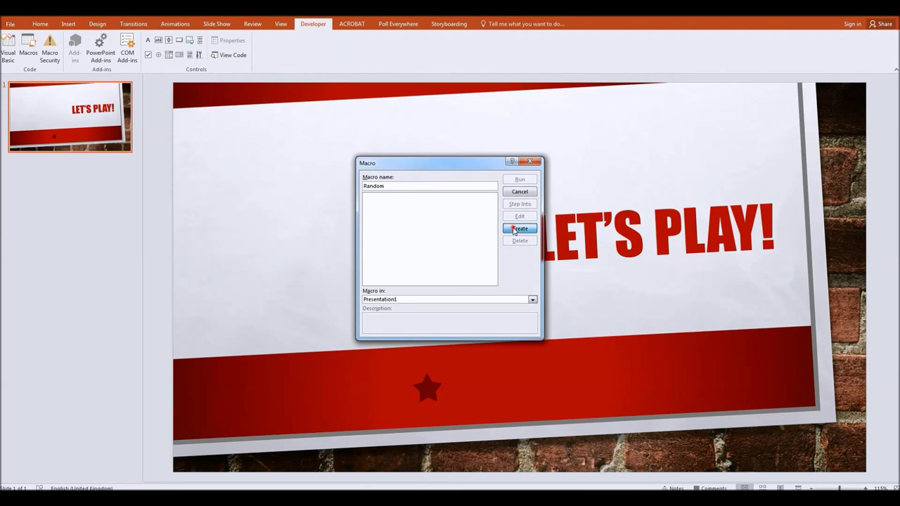
click(519, 228)
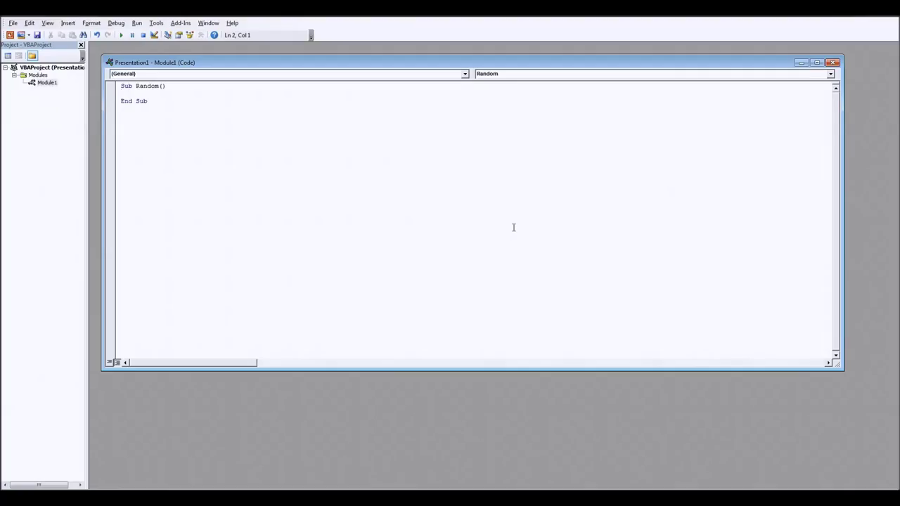
Type activepresentation.SlideShowWindow.View.GotoSlide inside Sub Random.
text(activ)
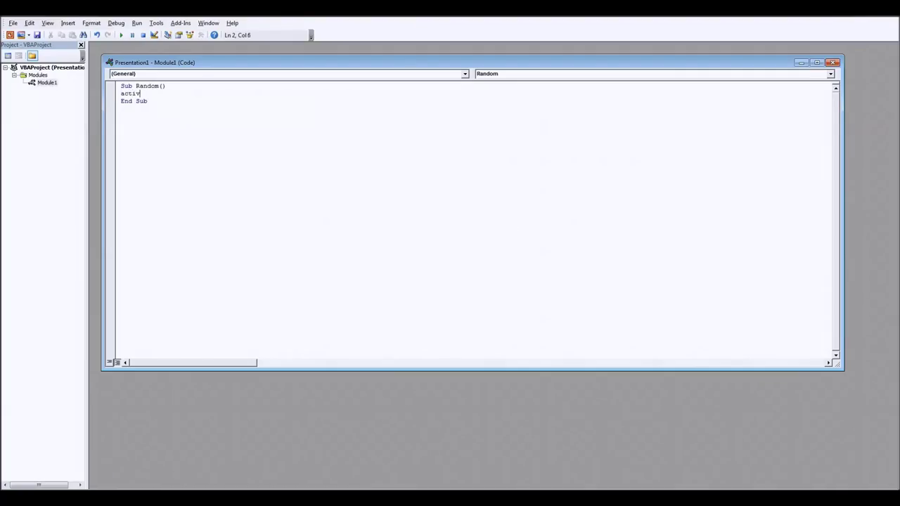
text(epresentation)
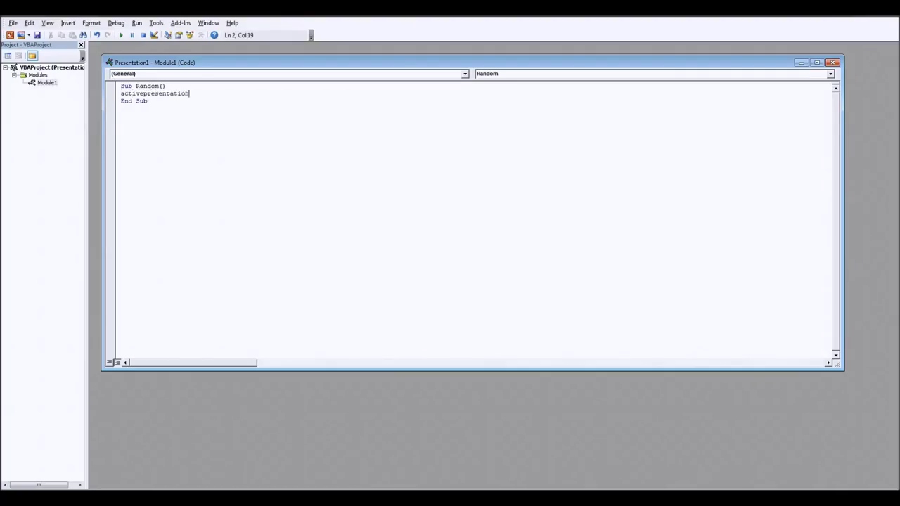
text(.slidesho)
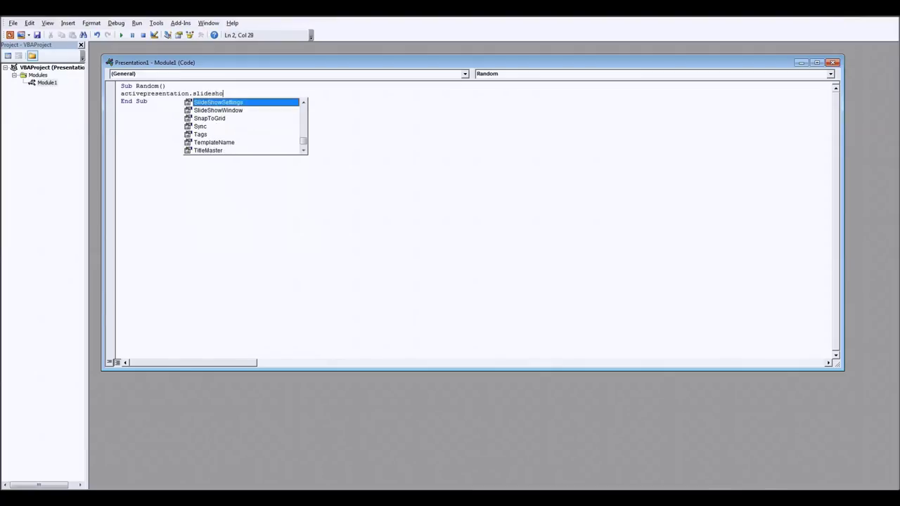
text(wwindow.View.go)
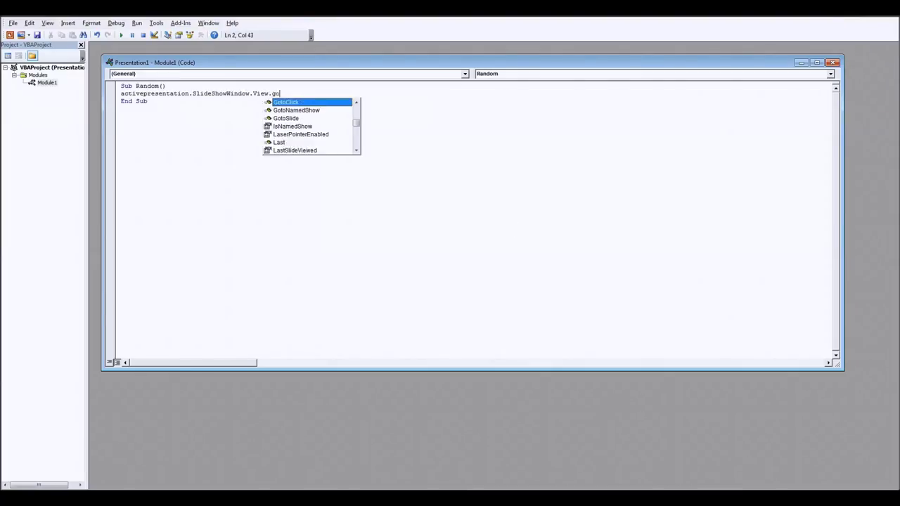
text(toslide)
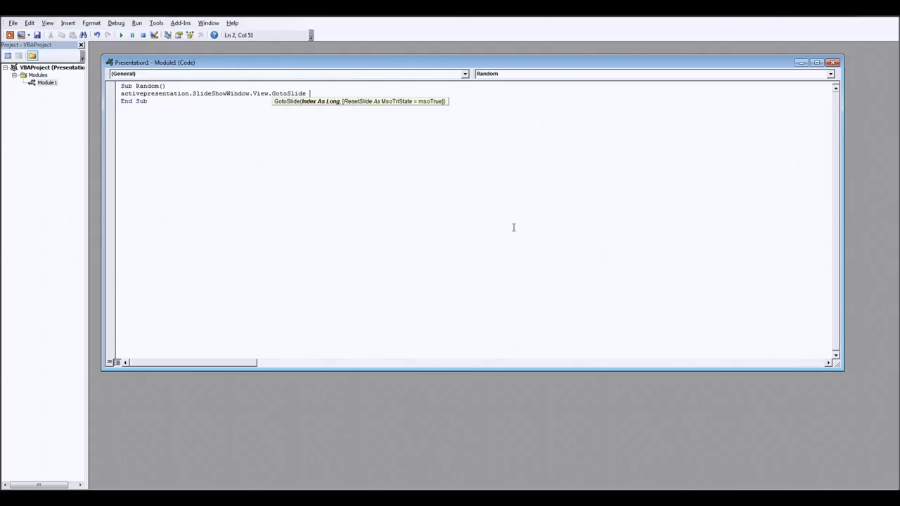
Type int(rnd* as the beginning of the GotoSlide argument.
text(int)
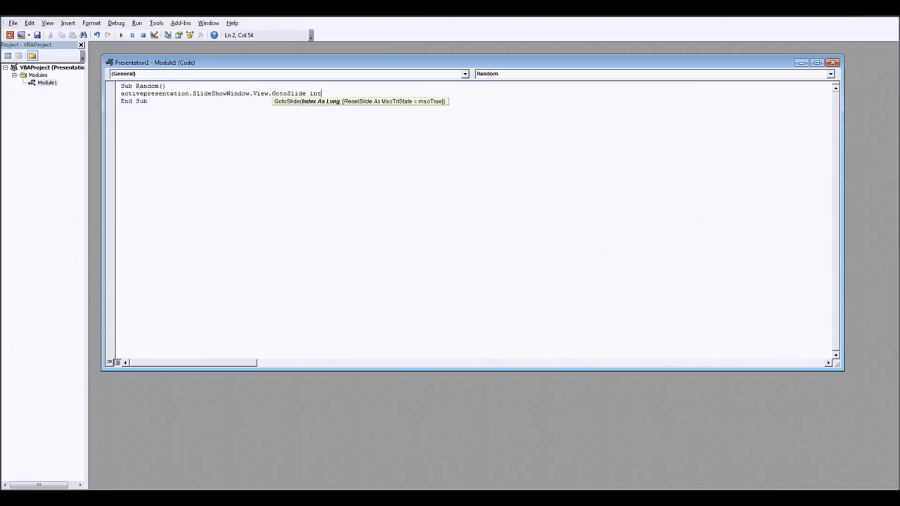
text(()
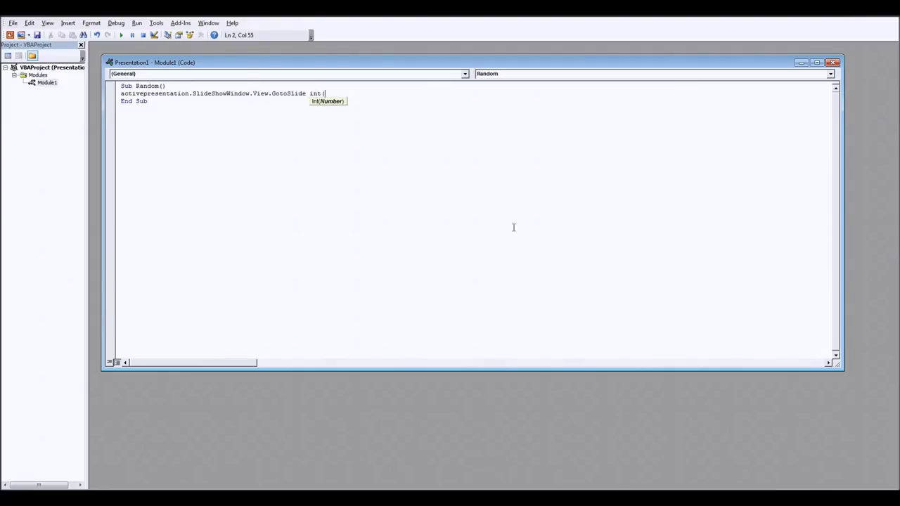
text(rnd)
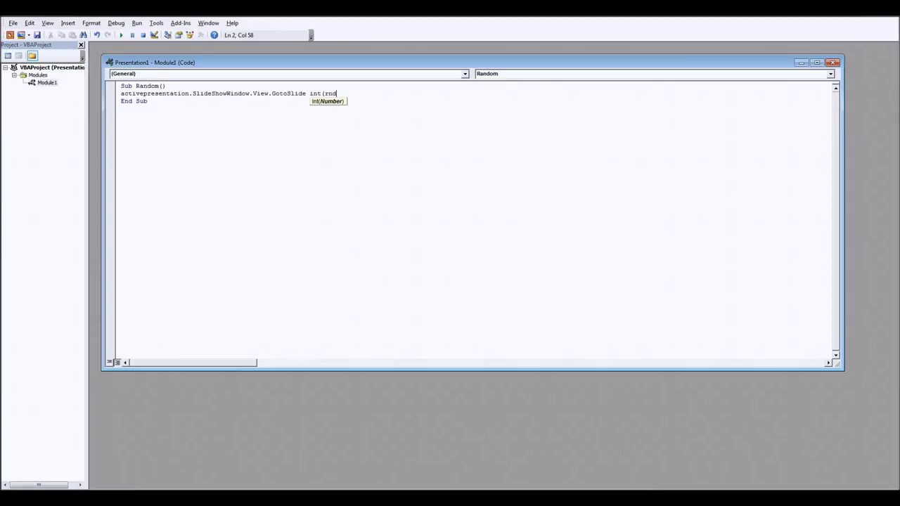
text(*)
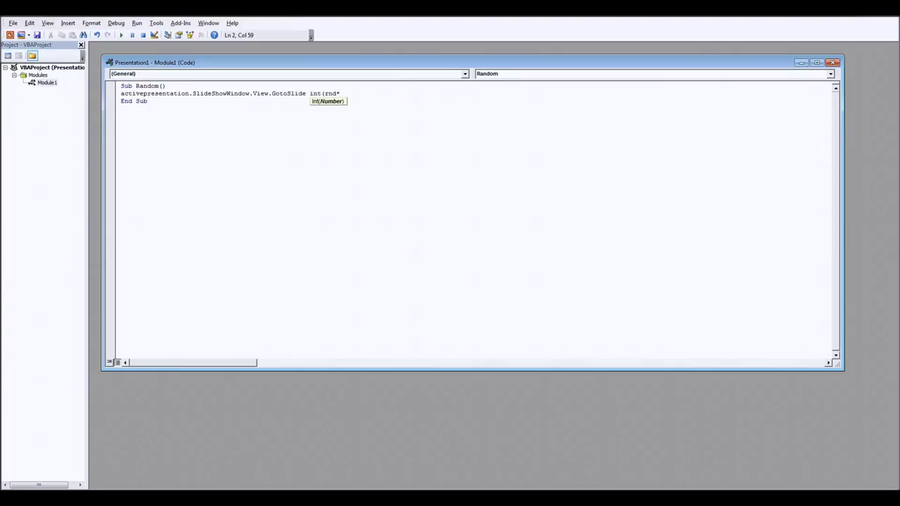
Complete the argument with activepresentation.Slides.Count)+1 and return to PowerPoint.
text(activ)
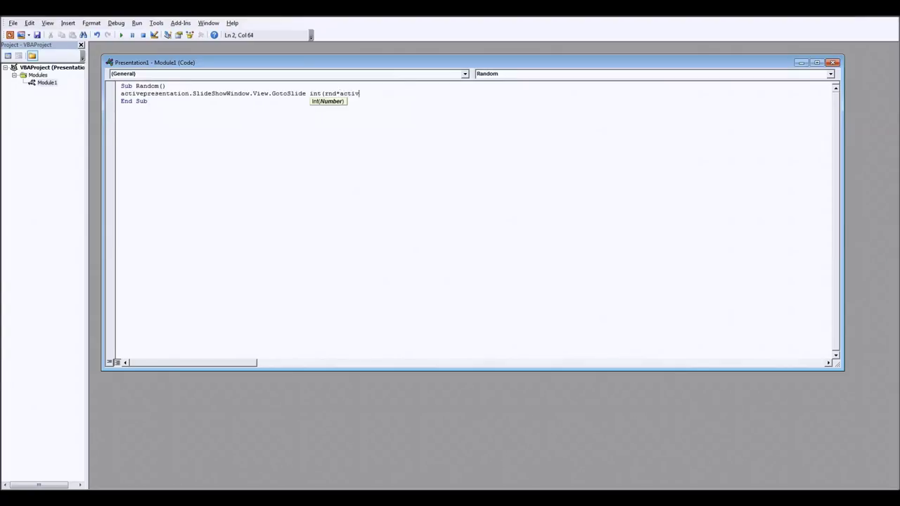
text(epresentati)
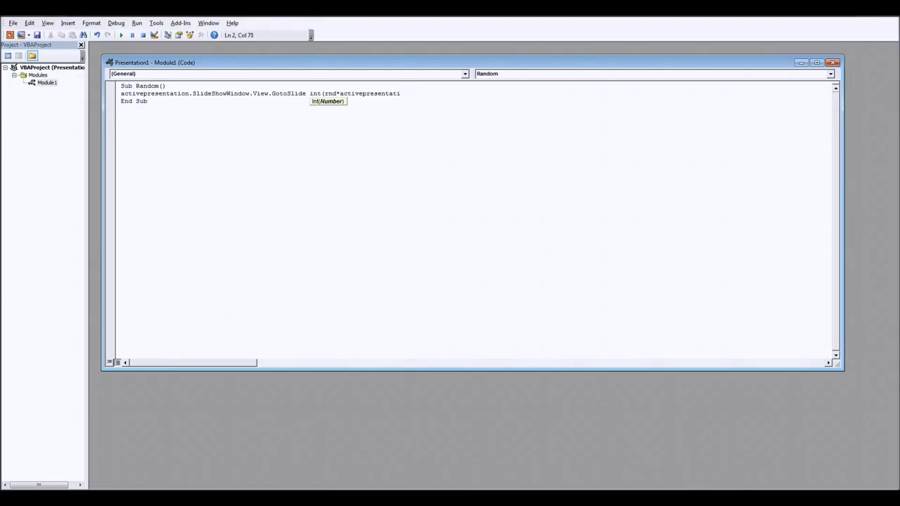
text(.slides.Count)
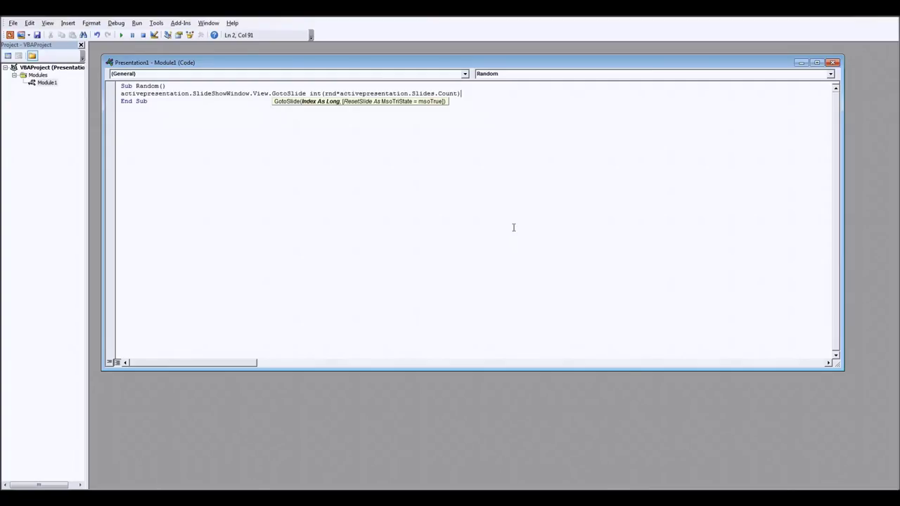
text(+)
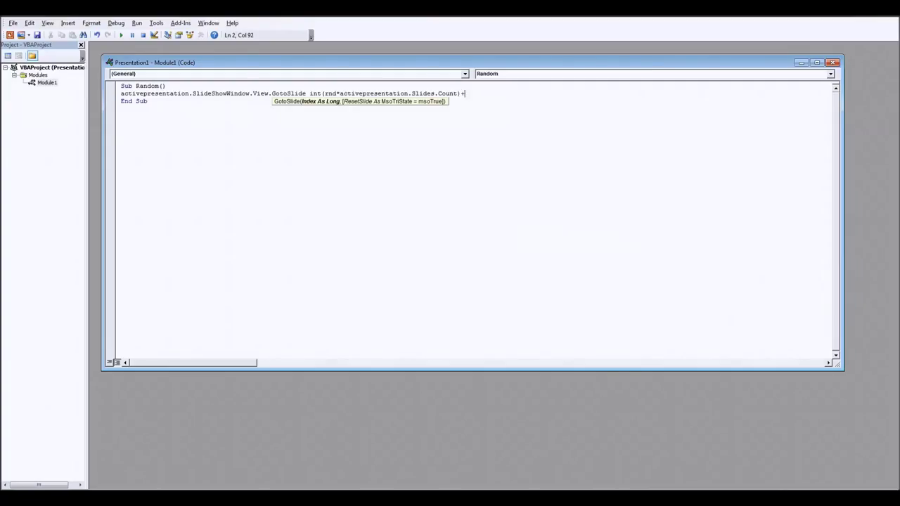
text(1)
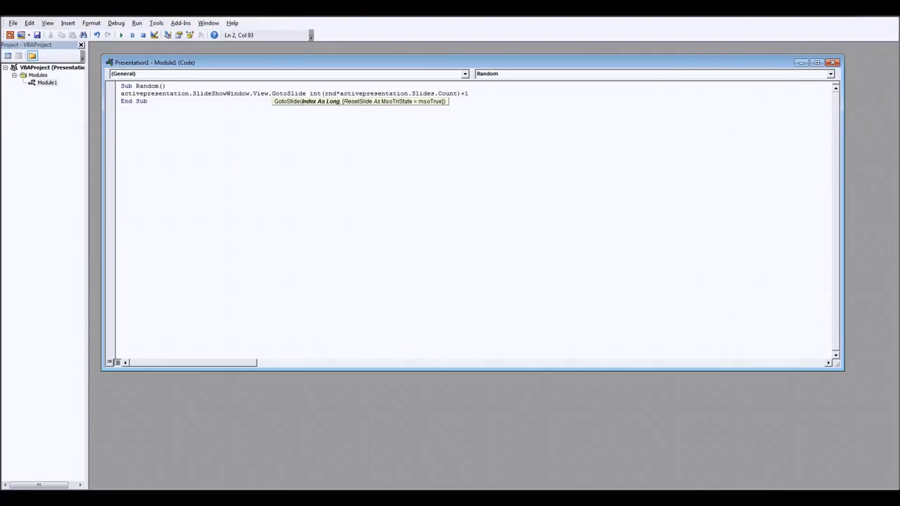
text(2)
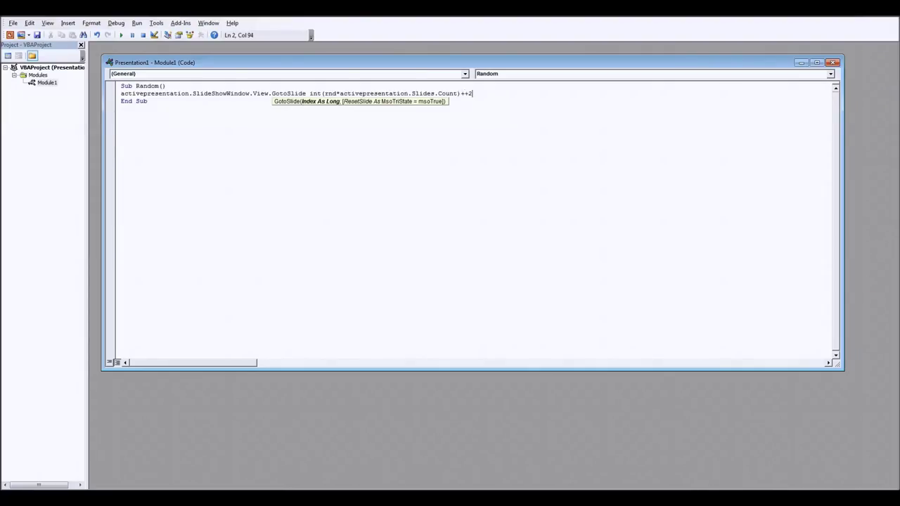
key(Backspace)
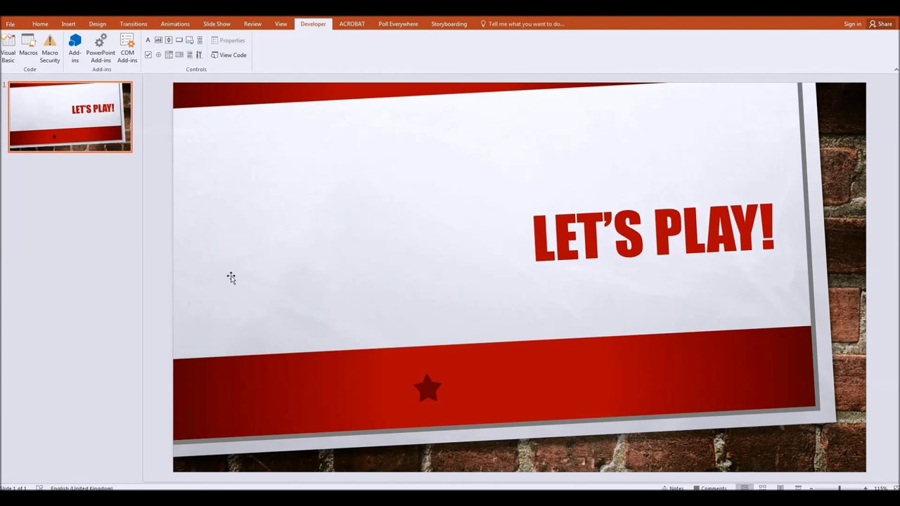
mouse_move(247, 269)
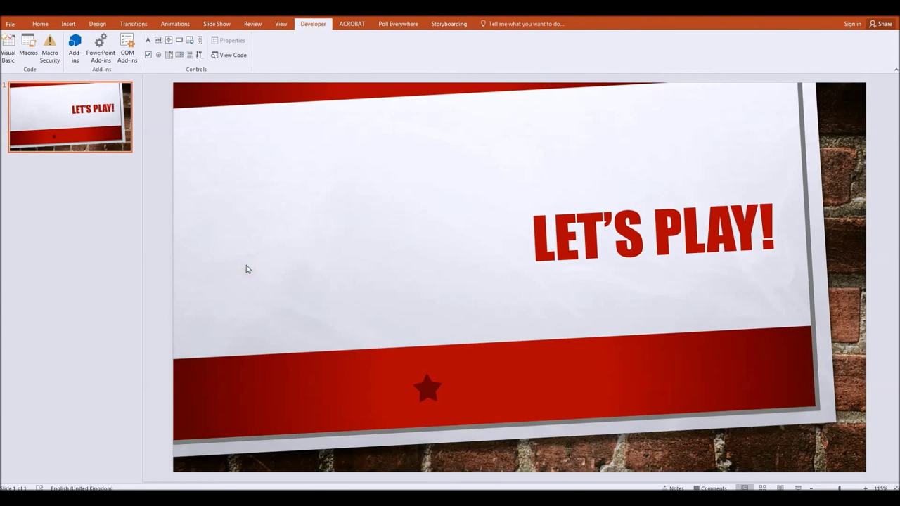
mouse_move(242, 272)
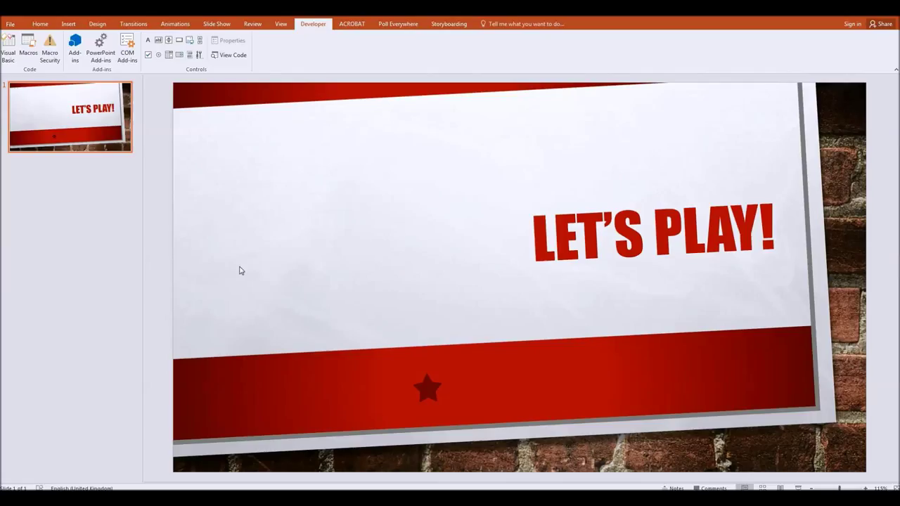
mouse_move(530, 296)
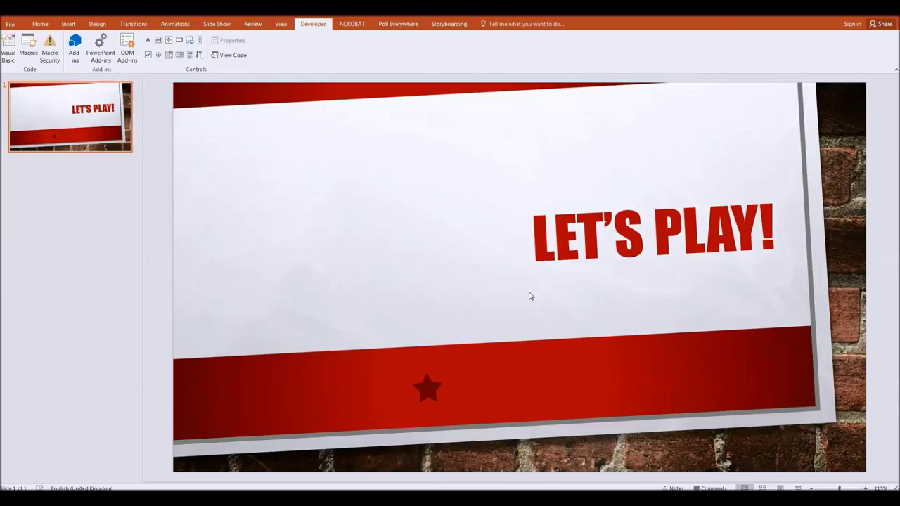
click(68, 23)
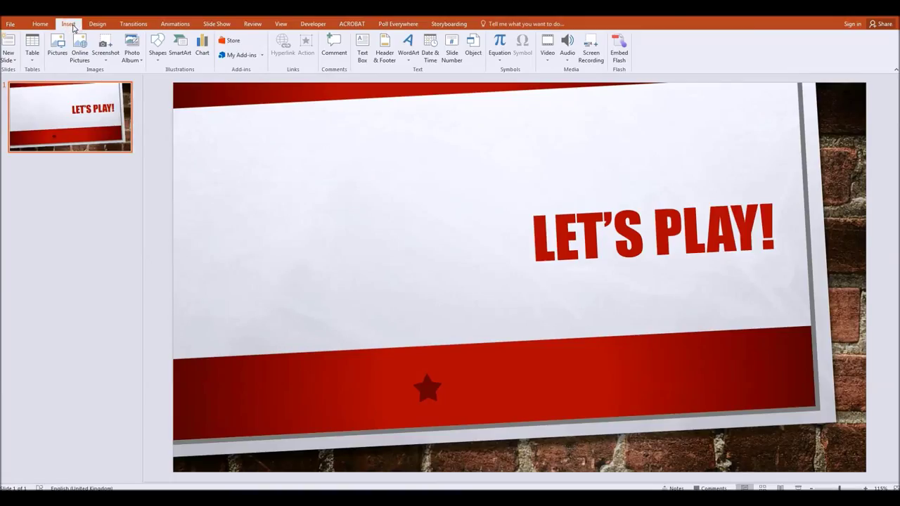
mouse_move(158, 45)
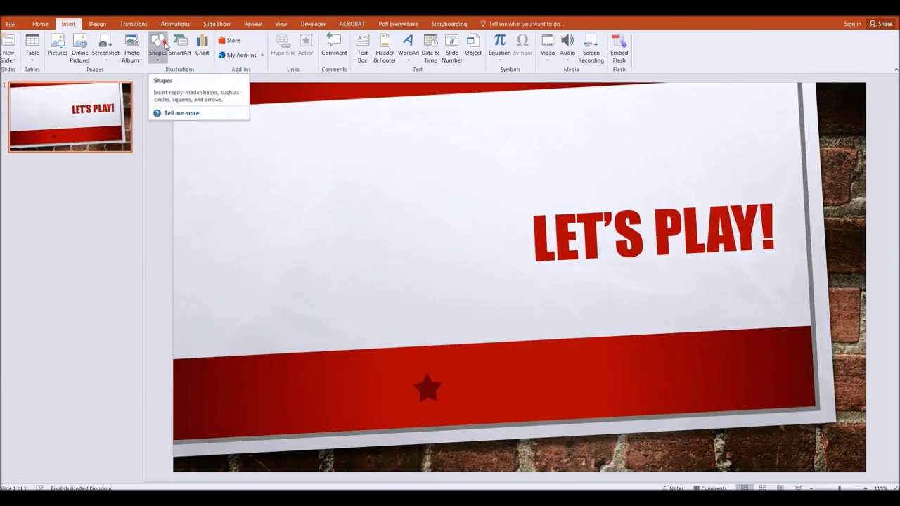
Open the Shapes gallery to reach the action button options.
click(157, 47)
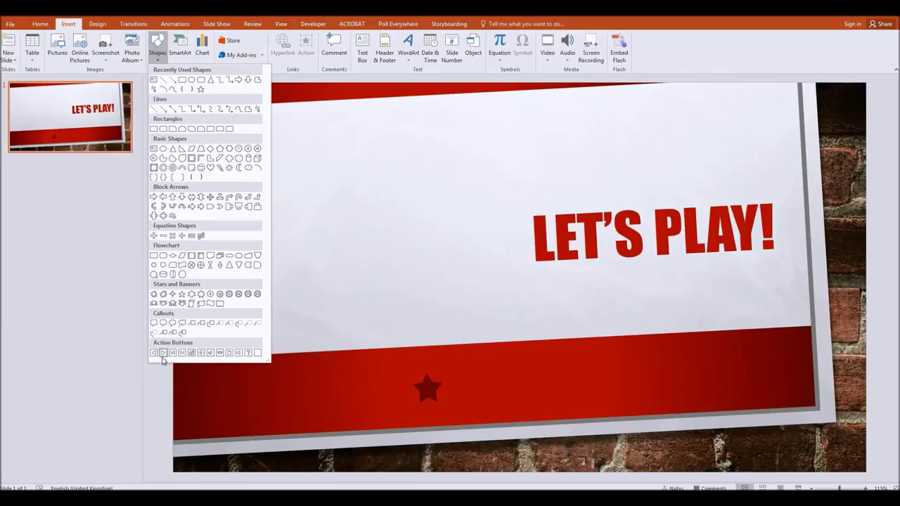
mouse_move(219, 353)
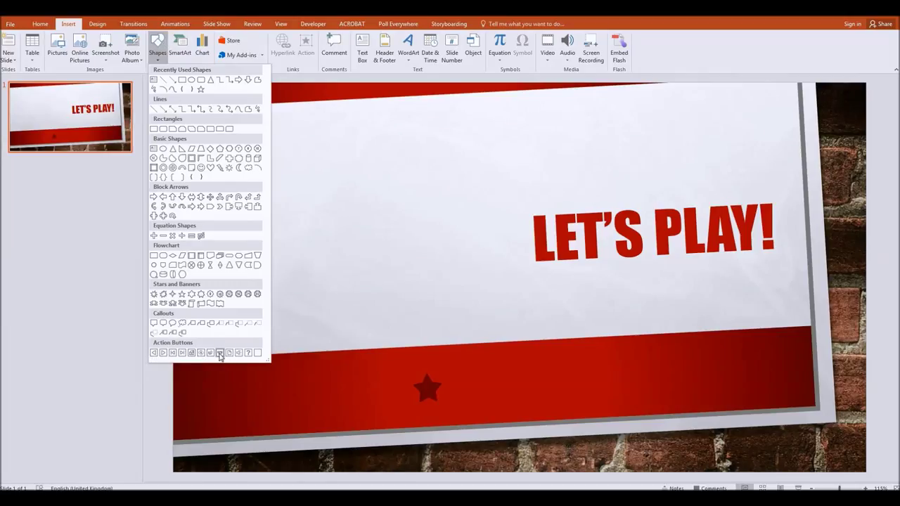
mouse_move(154, 353)
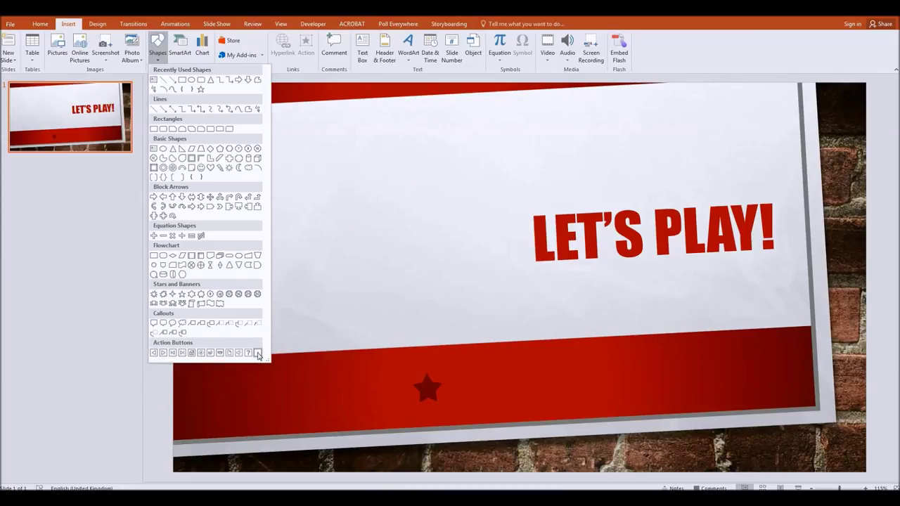
mouse_move(257, 353)
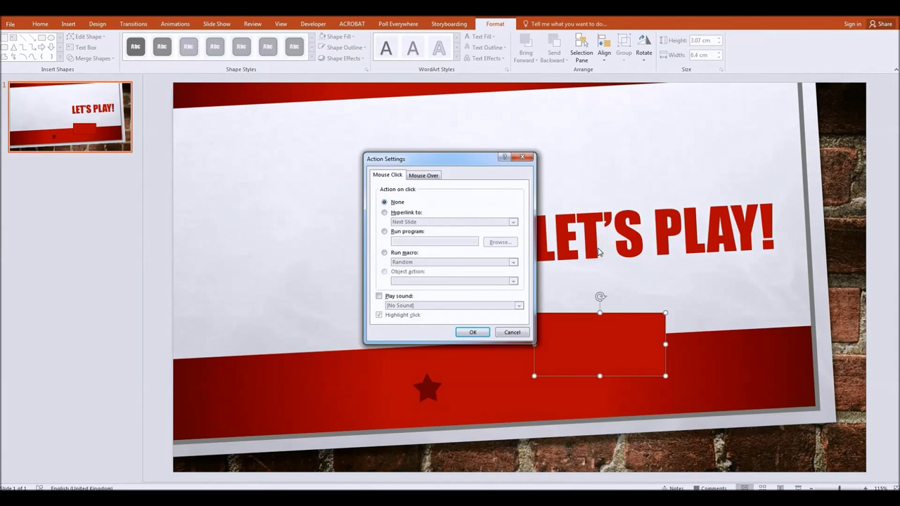
mouse_move(487, 281)
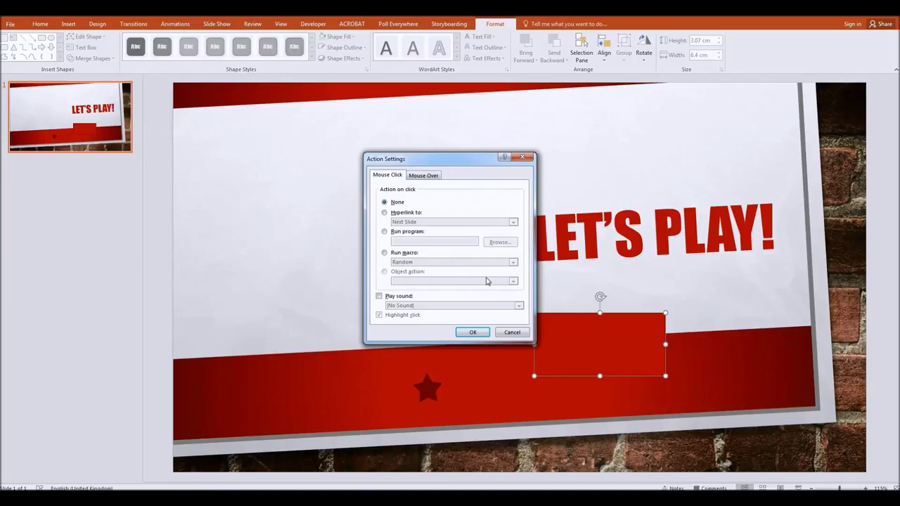
mouse_move(454, 166)
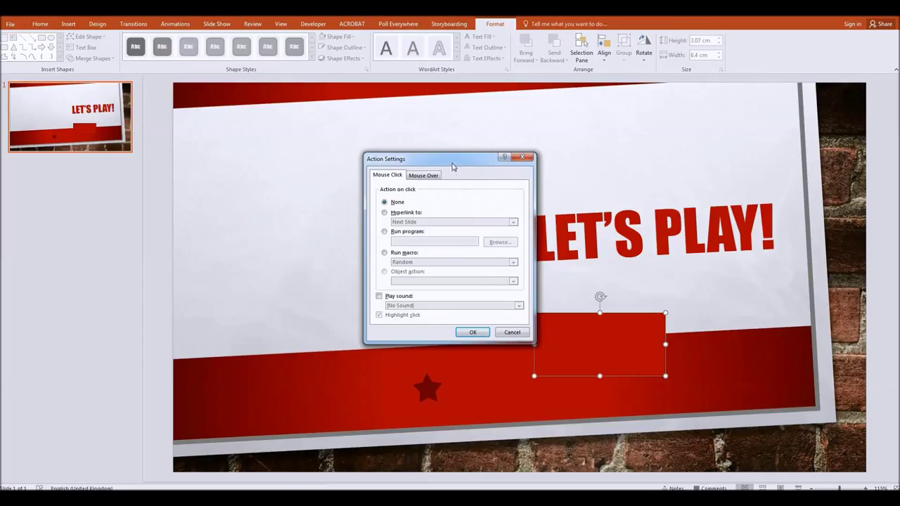
In Action Settings, choose Run macro, select 'Random', and confirm.
drag(453, 158, 409, 145)
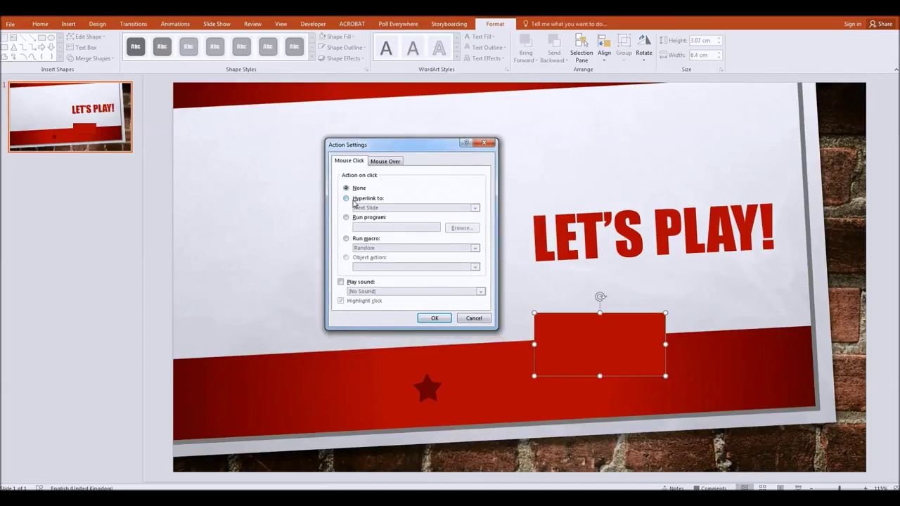
click(346, 199)
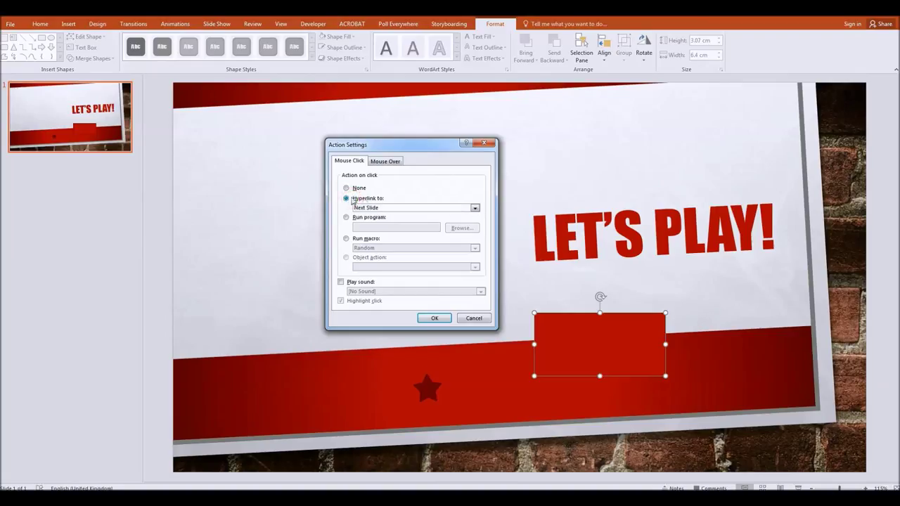
click(475, 208)
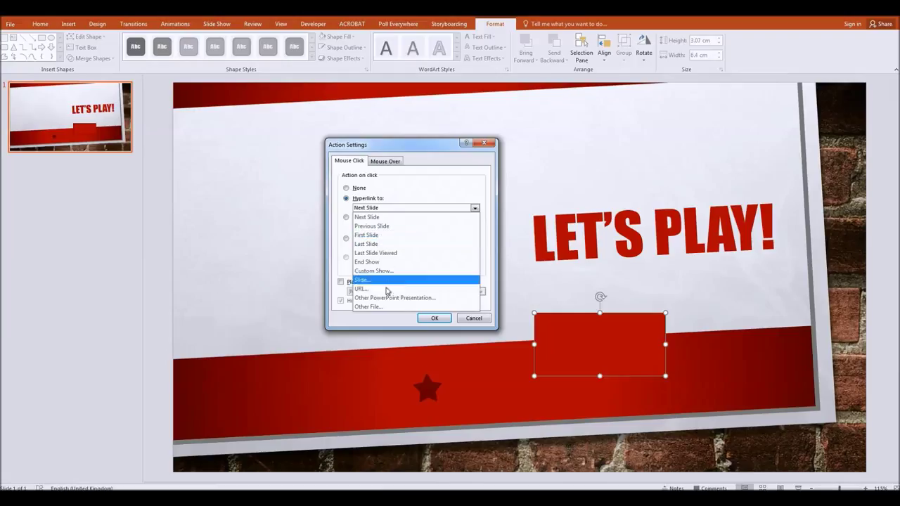
mouse_move(394, 297)
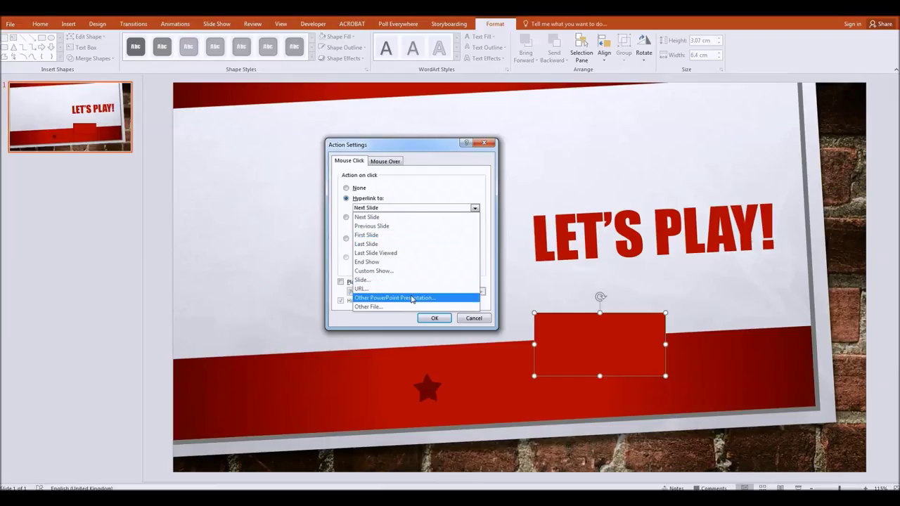
mouse_move(366, 262)
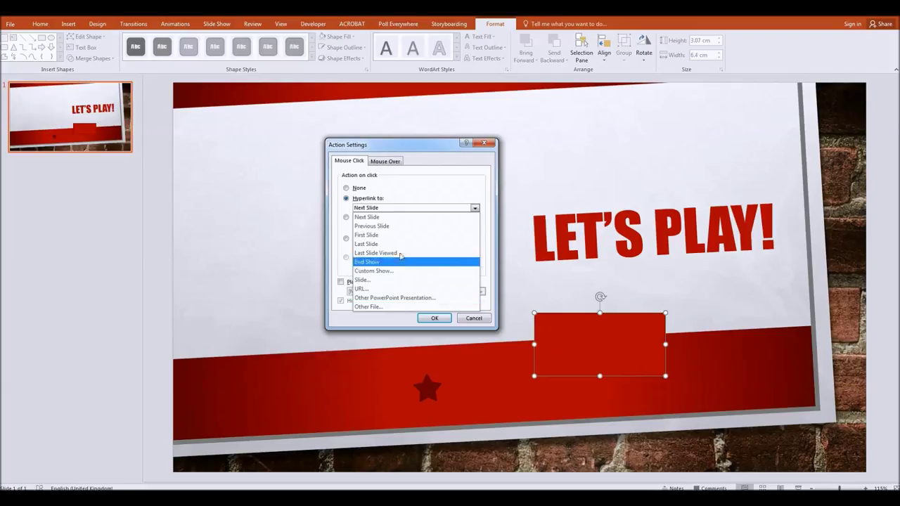
mouse_move(376, 253)
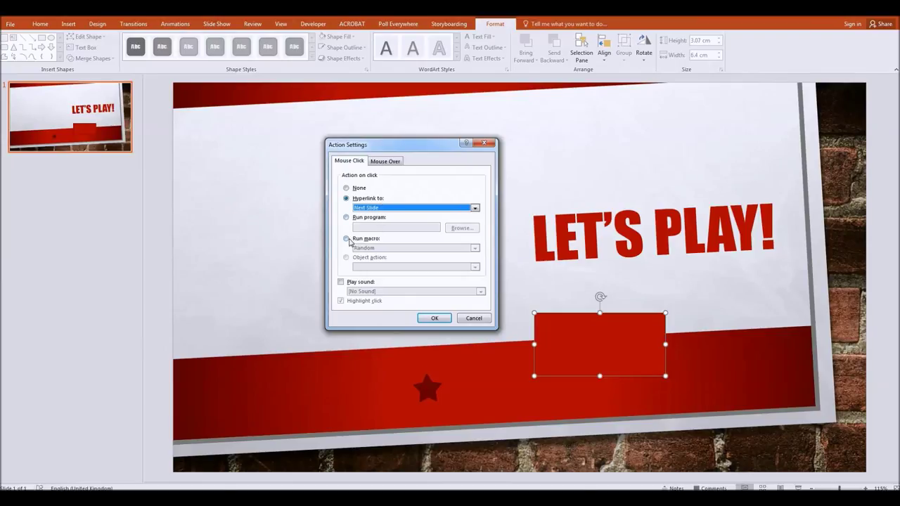
click(346, 238)
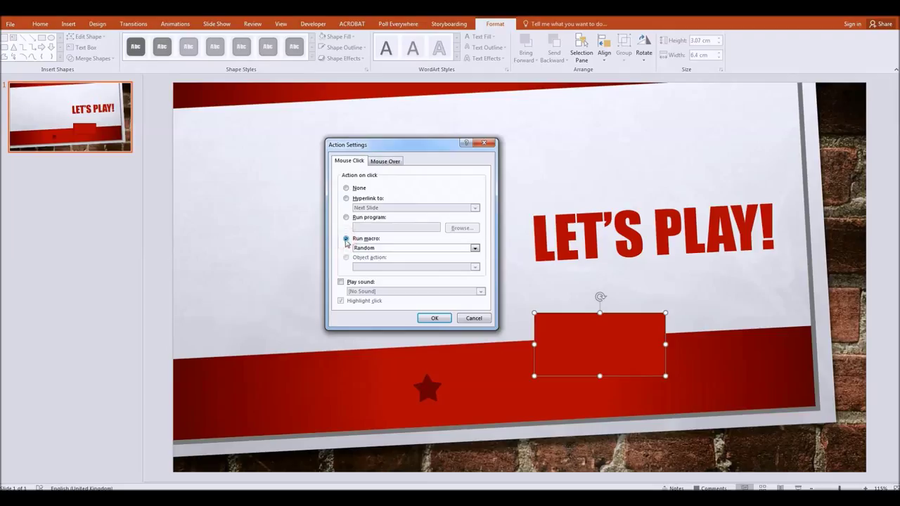
click(474, 248)
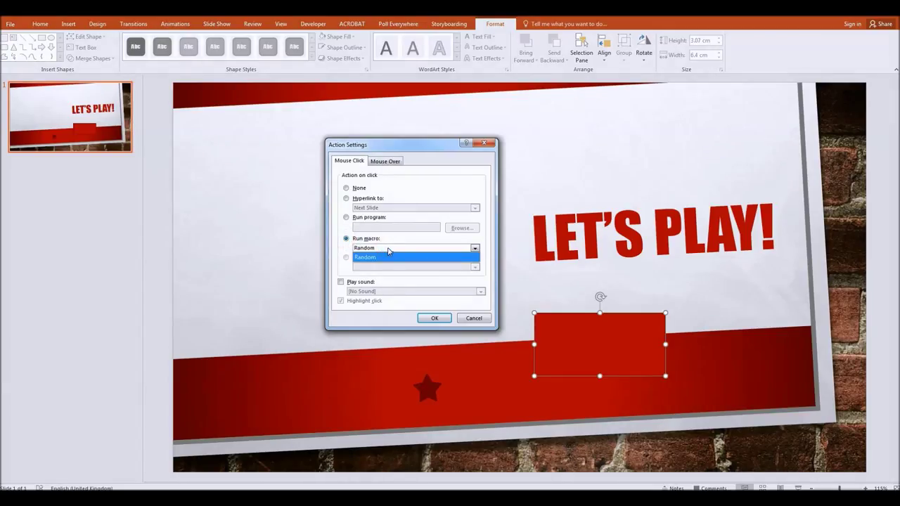
click(365, 257)
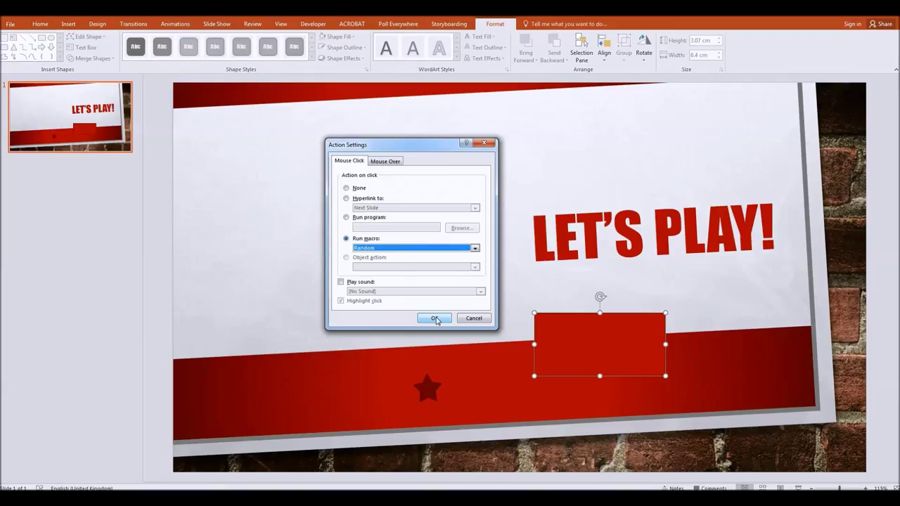
click(434, 318)
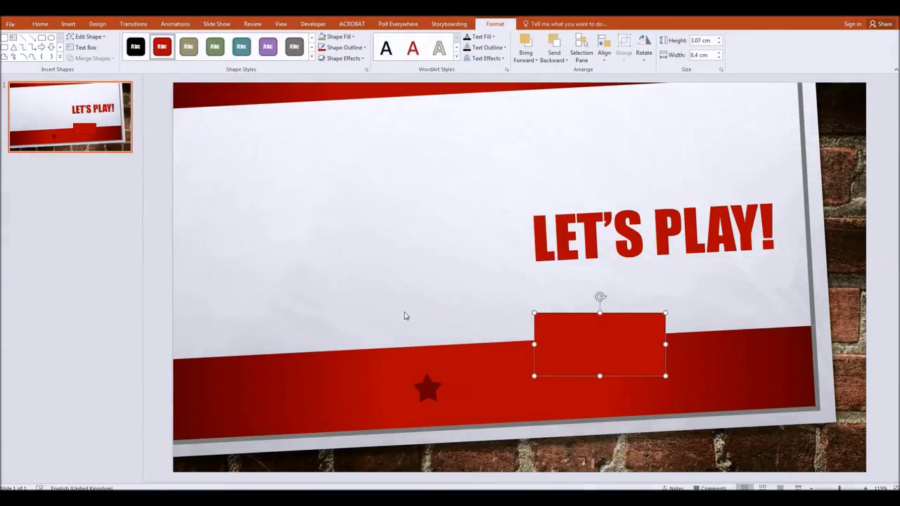
Label the red rectangle 'GO!' and enlarge its font size.
drag(600, 344, 613, 338)
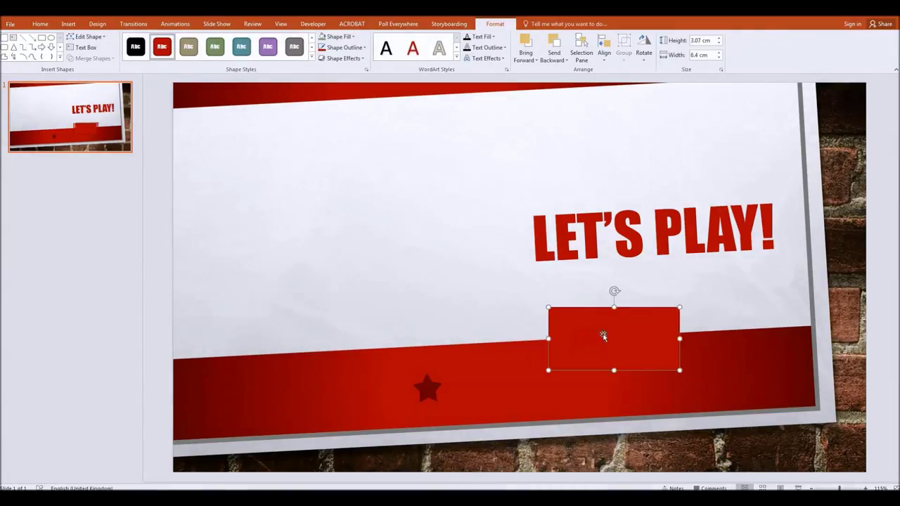
right_click(603, 335)
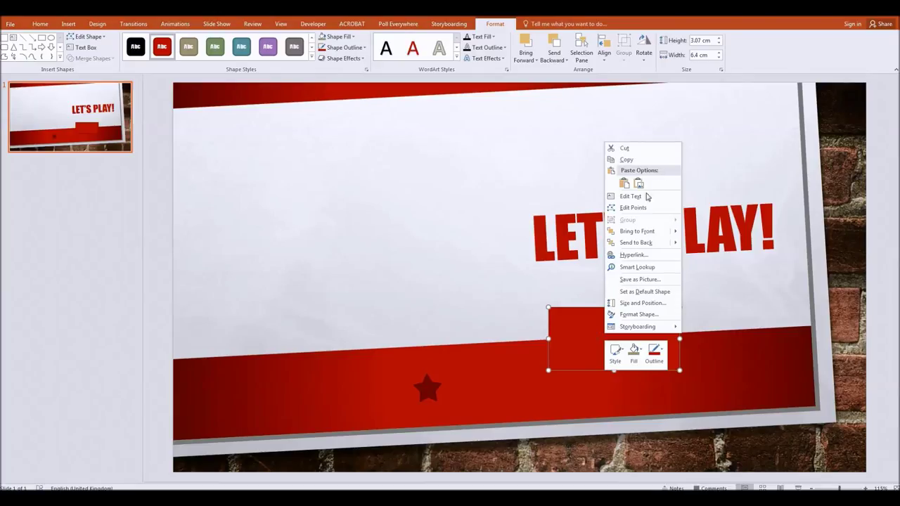
click(646, 197)
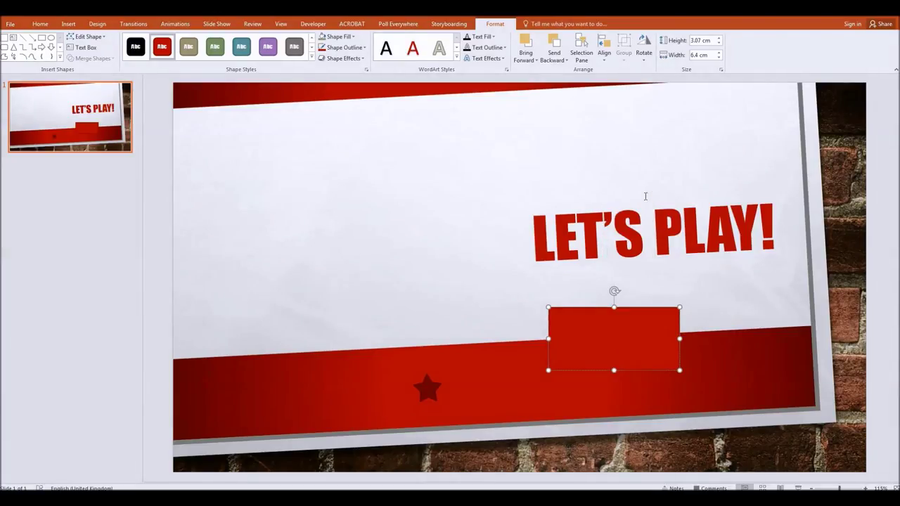
text(GO!)
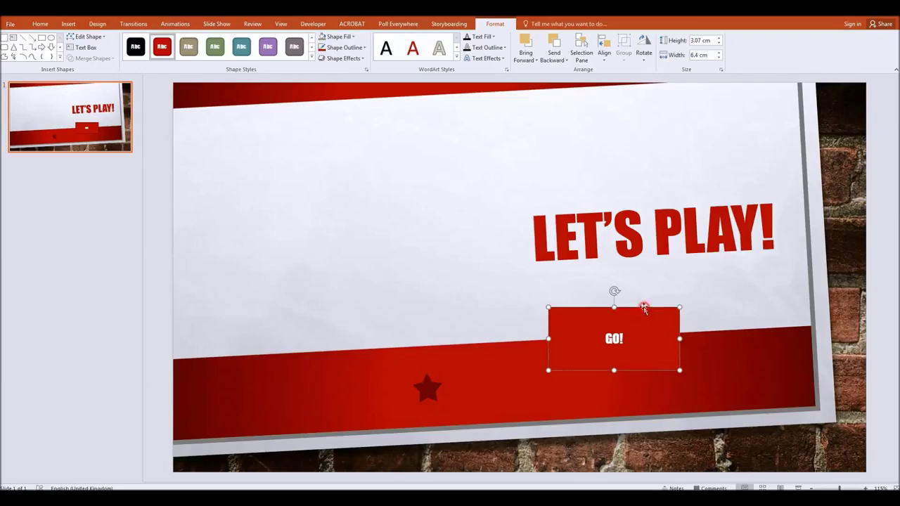
click(40, 24)
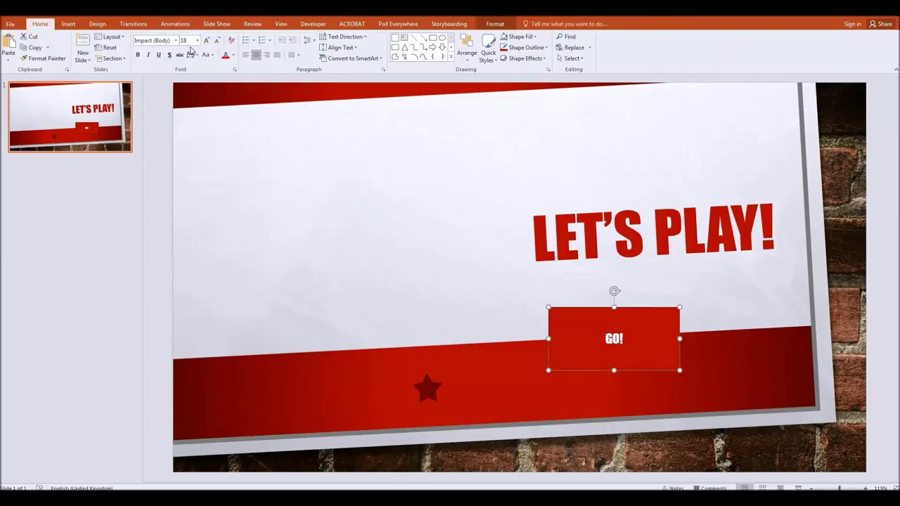
click(207, 40)
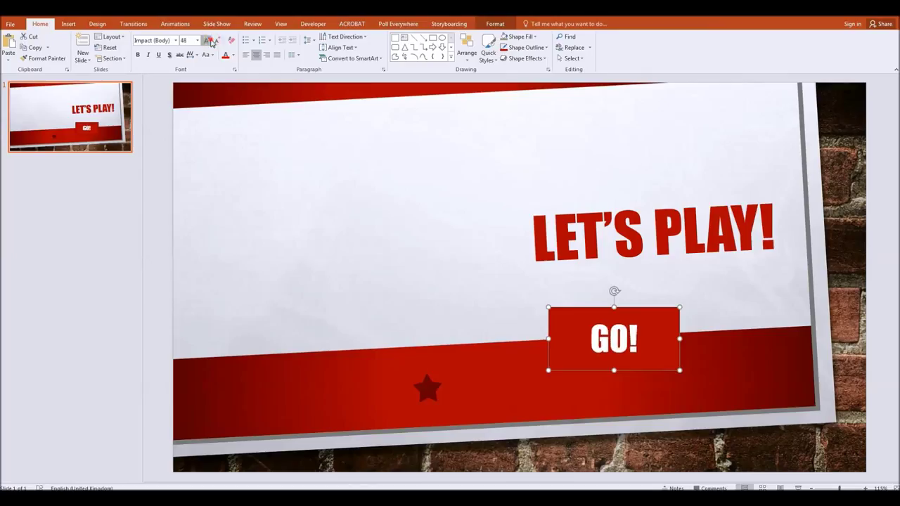
click(207, 40)
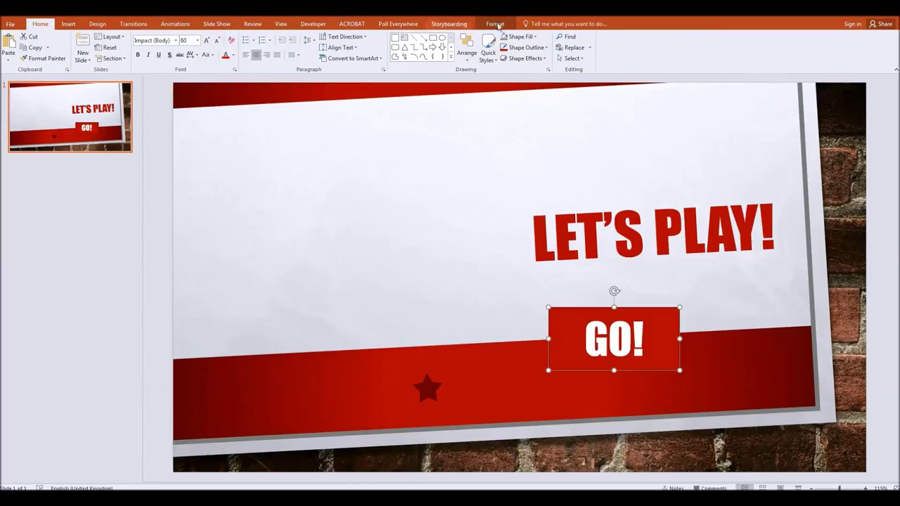
Apply a preset shape effect to the GO! button and shift it further right.
click(495, 23)
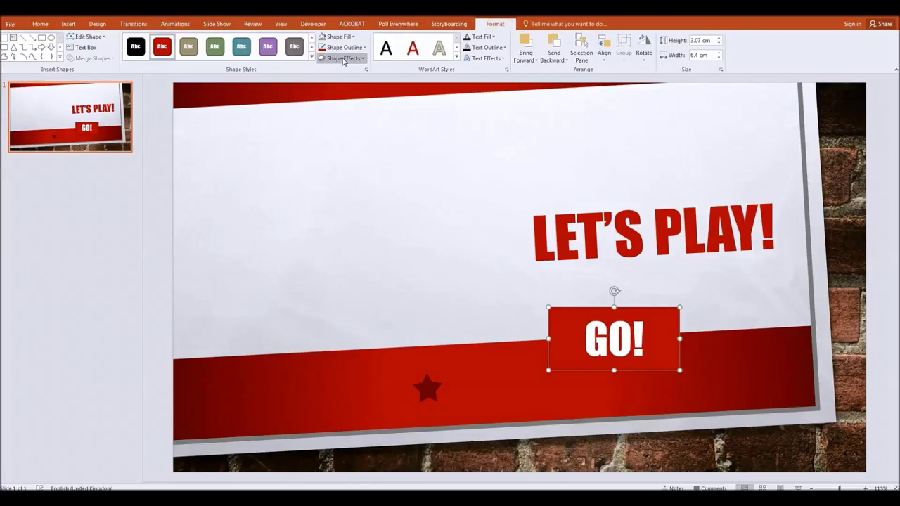
click(343, 58)
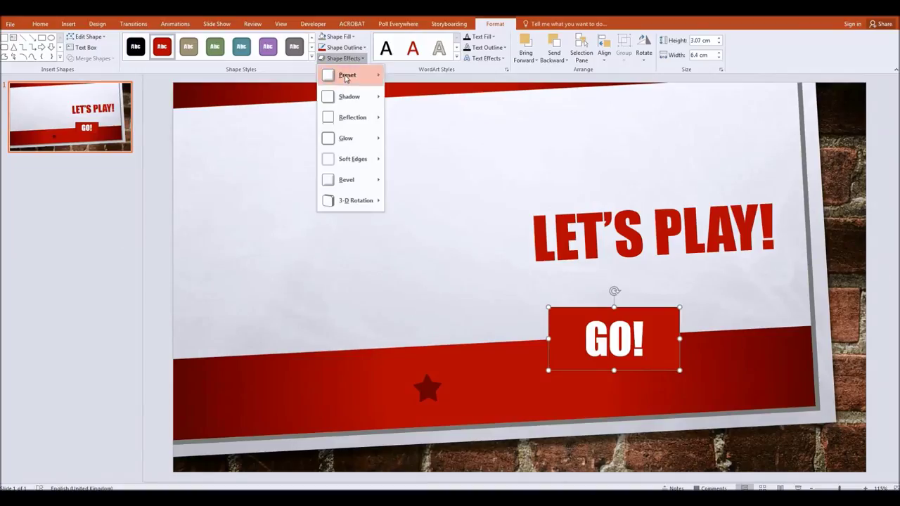
click(347, 75)
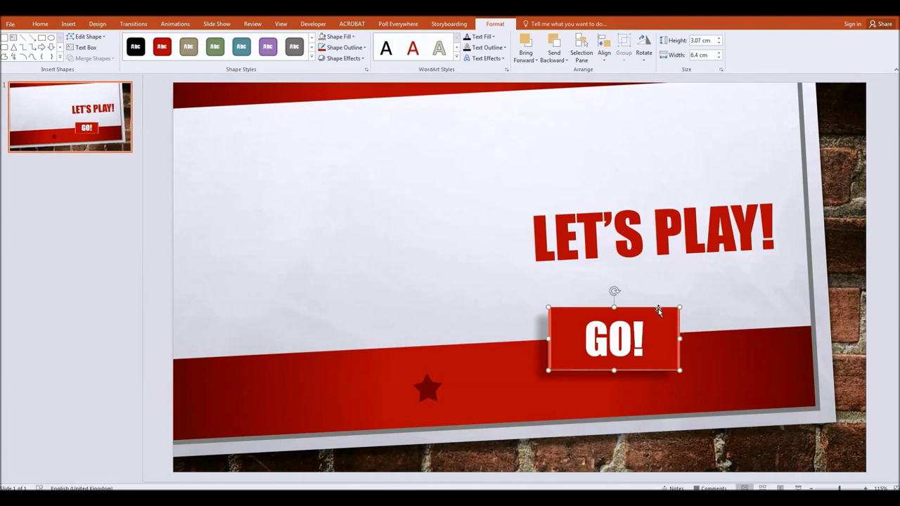
drag(614, 340, 661, 345)
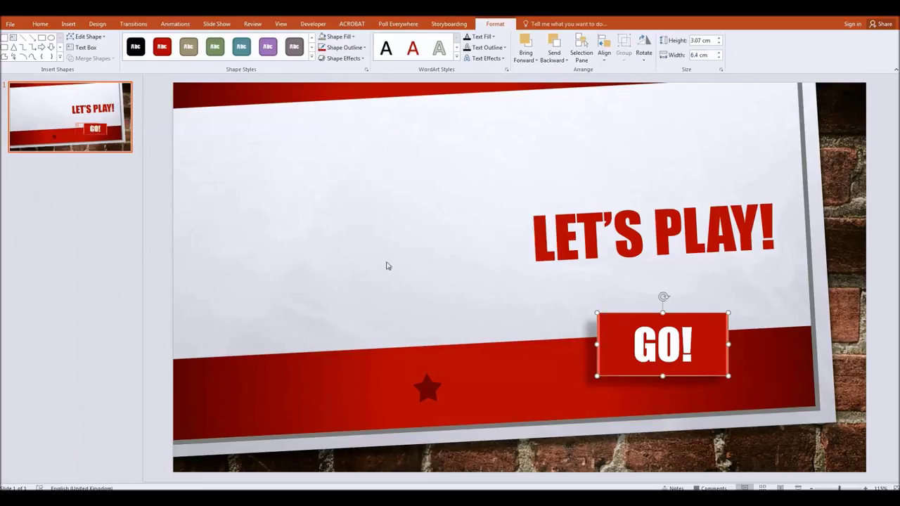
Deselect the repositioned GO! button by clicking an empty area.
click(40, 23)
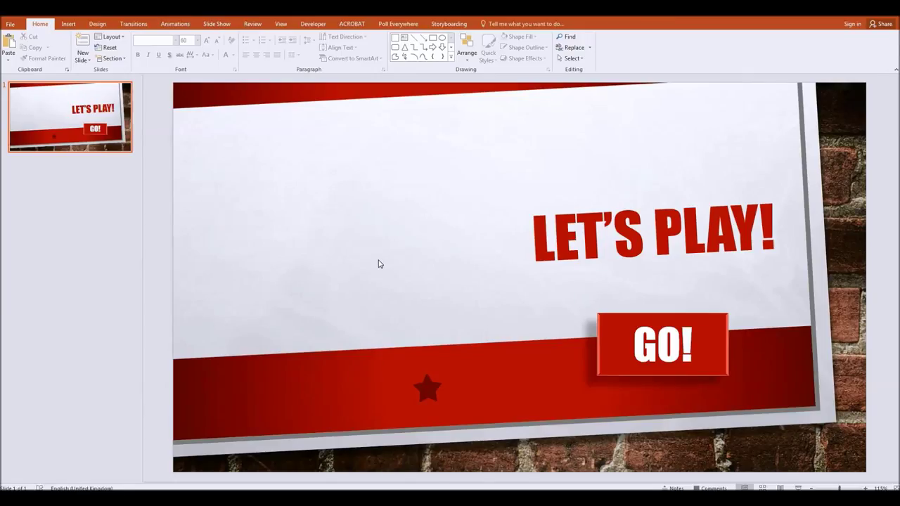
mouse_move(316, 199)
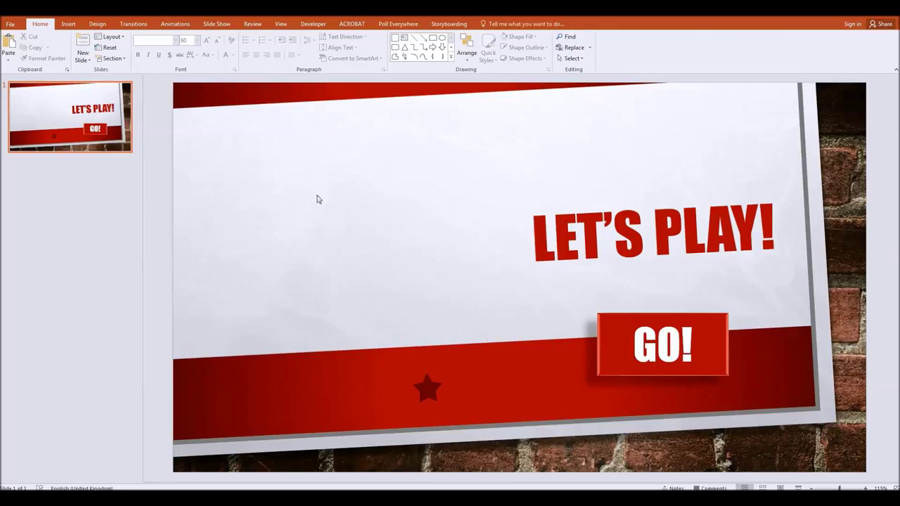
mouse_move(228, 206)
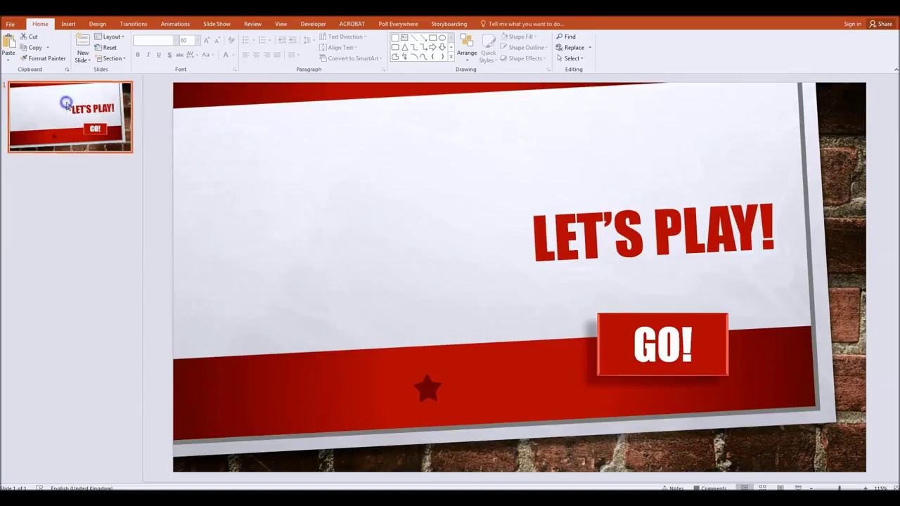
Replace the LET'S PLAY! title on the copied slides with ANNE and BERYL.
right_click(67, 103)
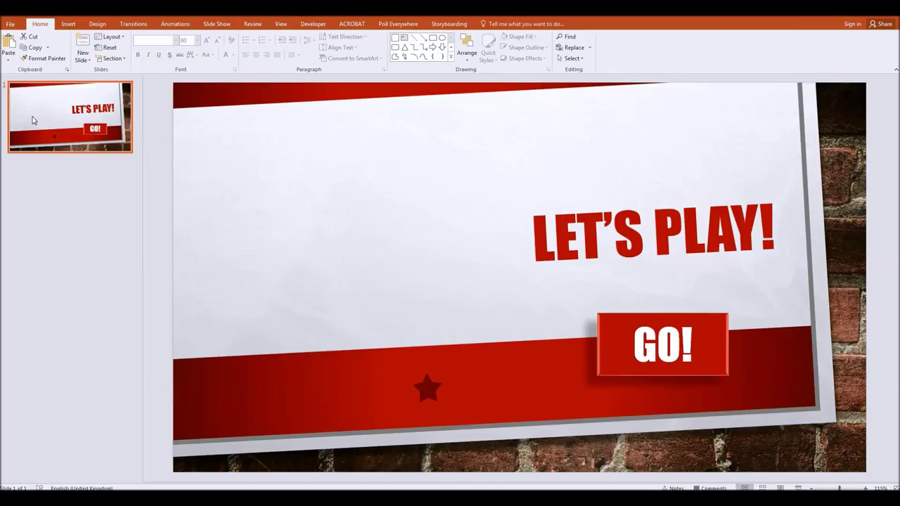
click(82, 53)
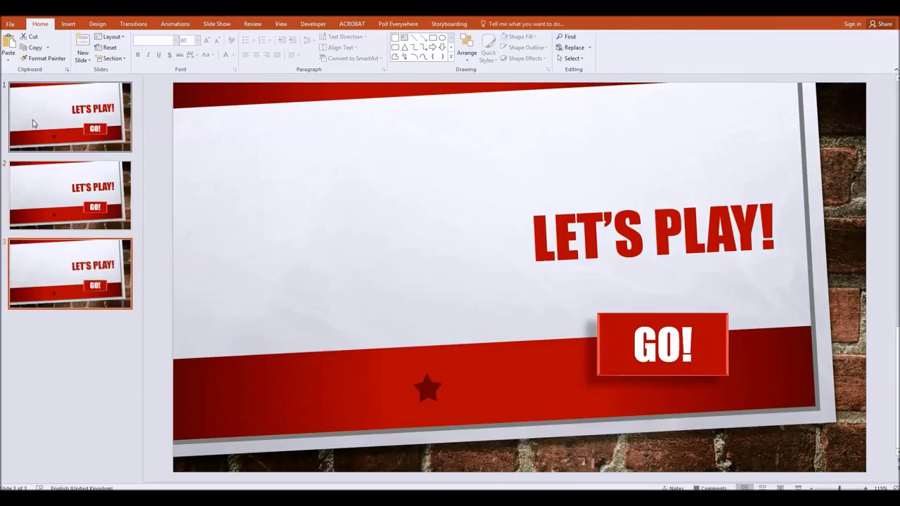
click(69, 194)
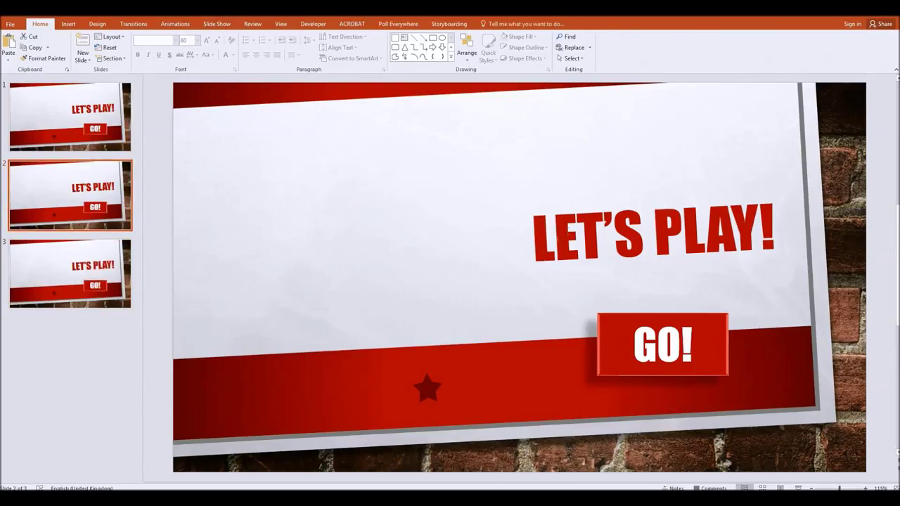
click(651, 232)
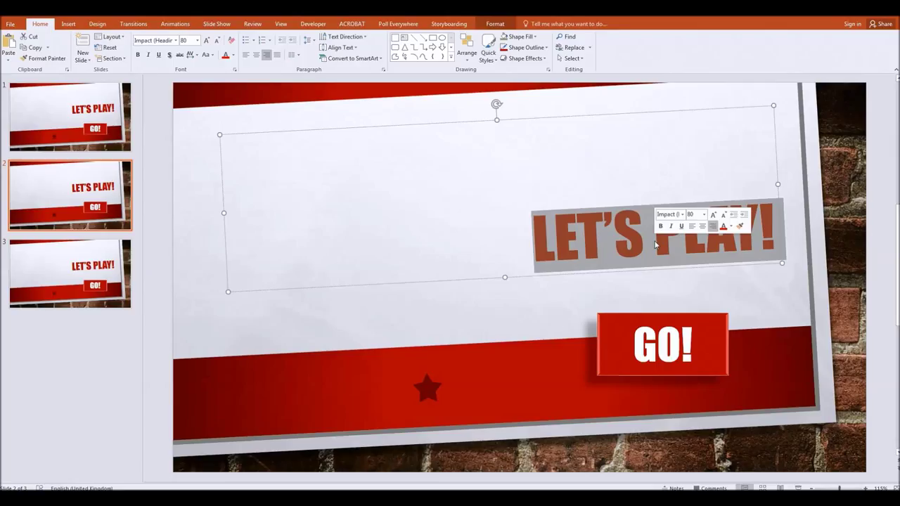
text(ANNE)
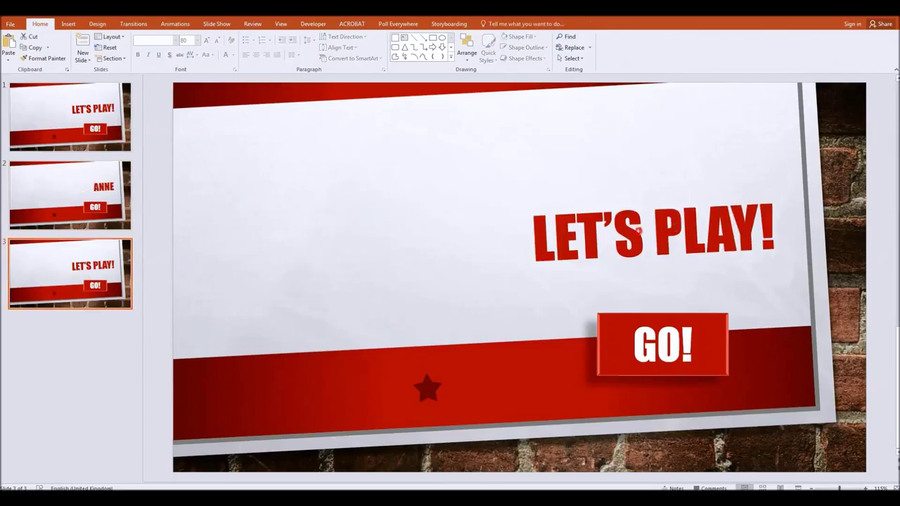
text(BERYL)
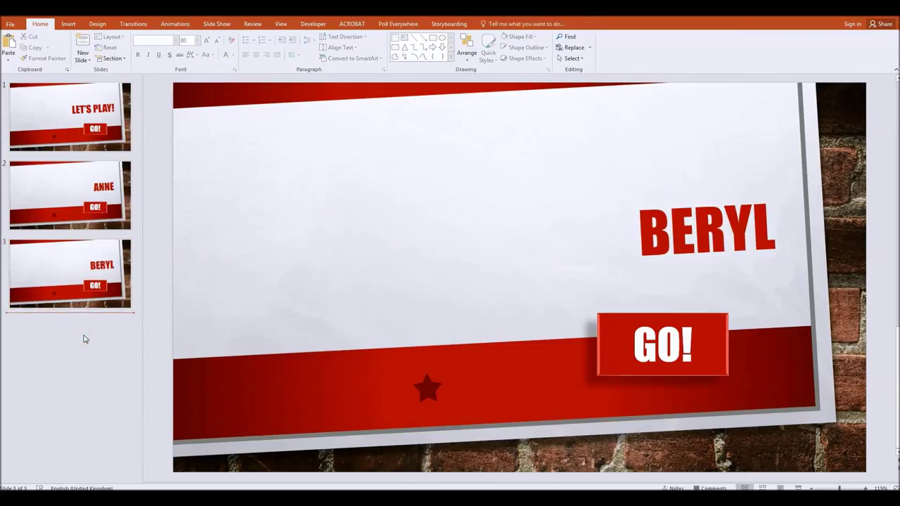
Name further slide copies DEBBIE and FIONA.
click(70, 273)
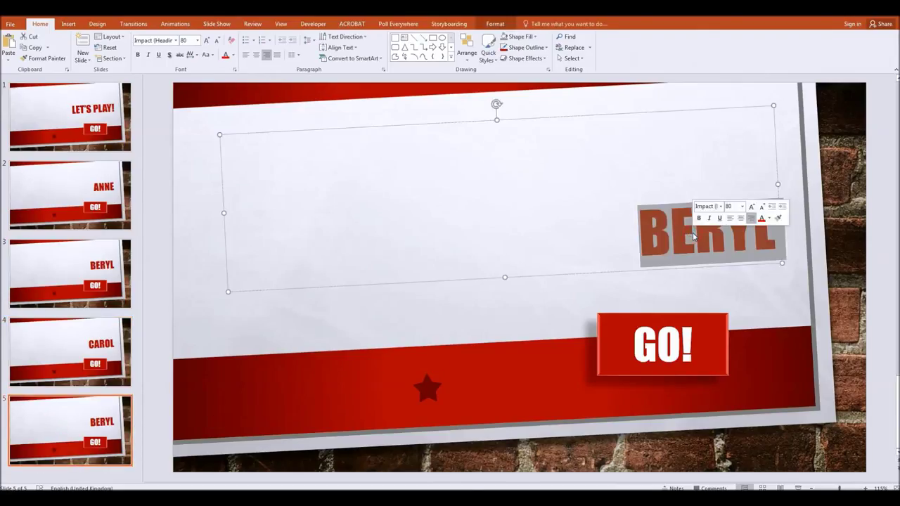
text(DEBBIE)
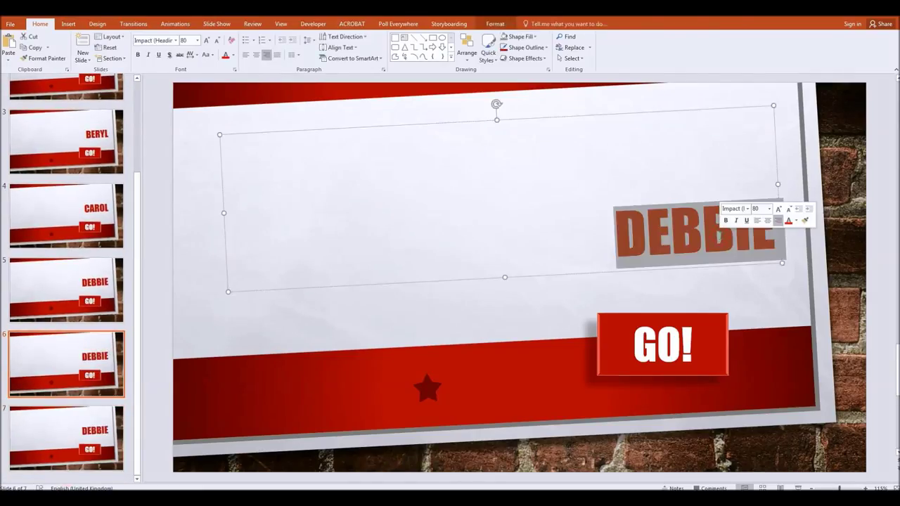
click(65, 438)
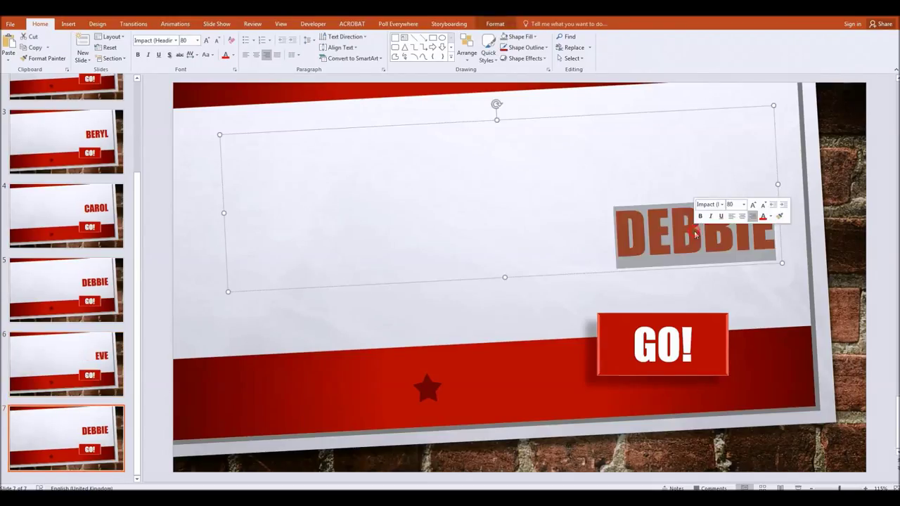
text(FIONA)
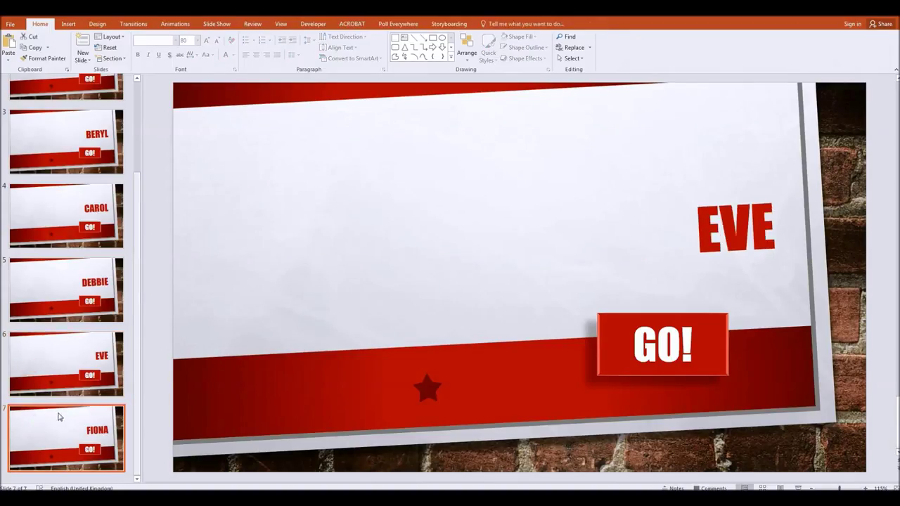
click(65, 437)
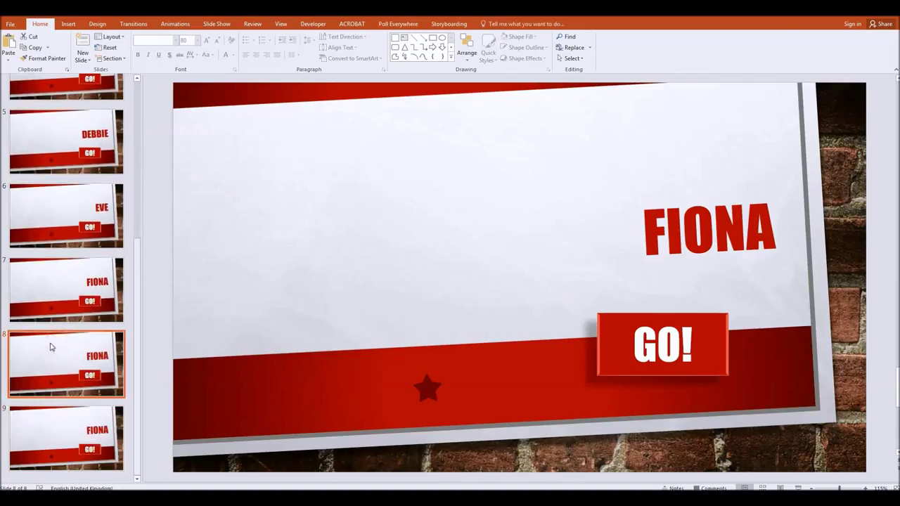
Type GARETH over FIONA on slide 8 and HARRY on slide 9.
click(709, 228)
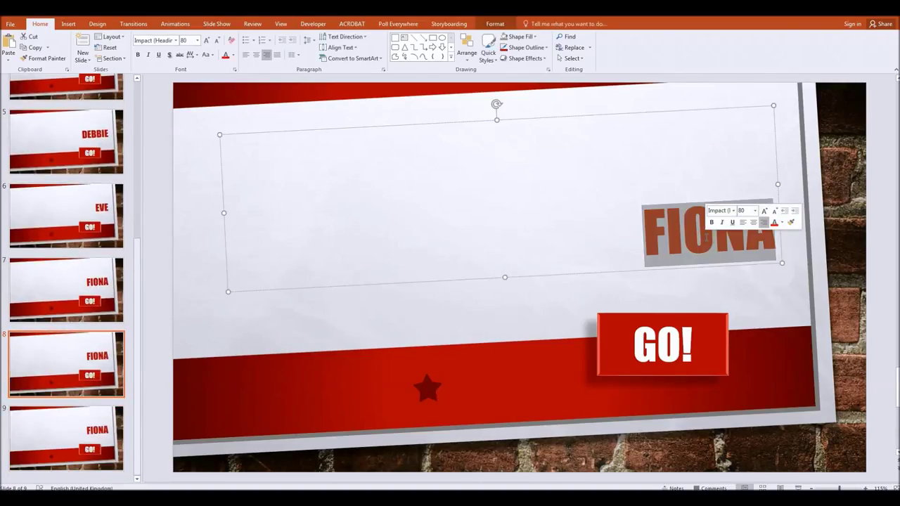
text(GARETH)
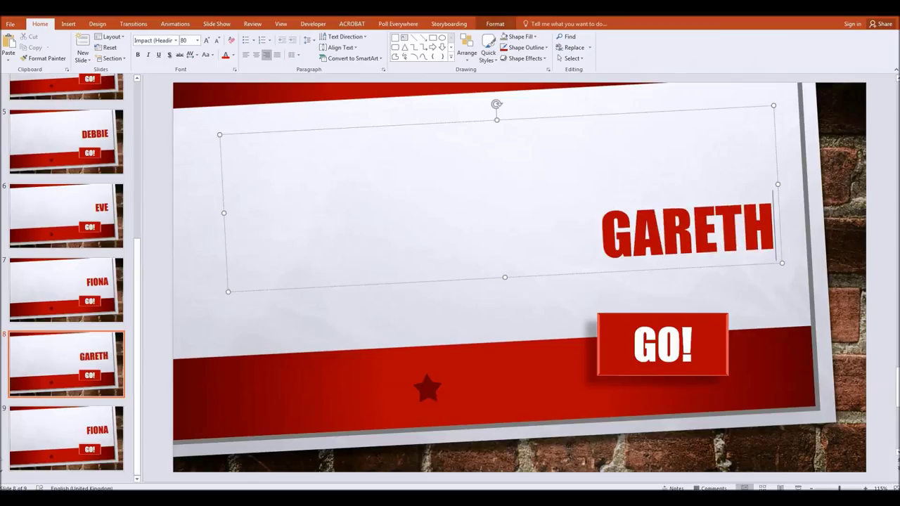
click(66, 437)
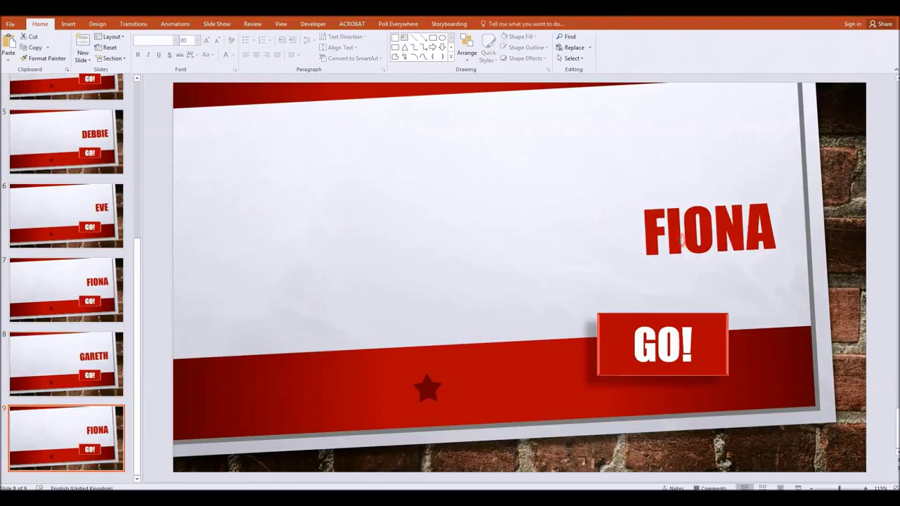
text(HARRY)
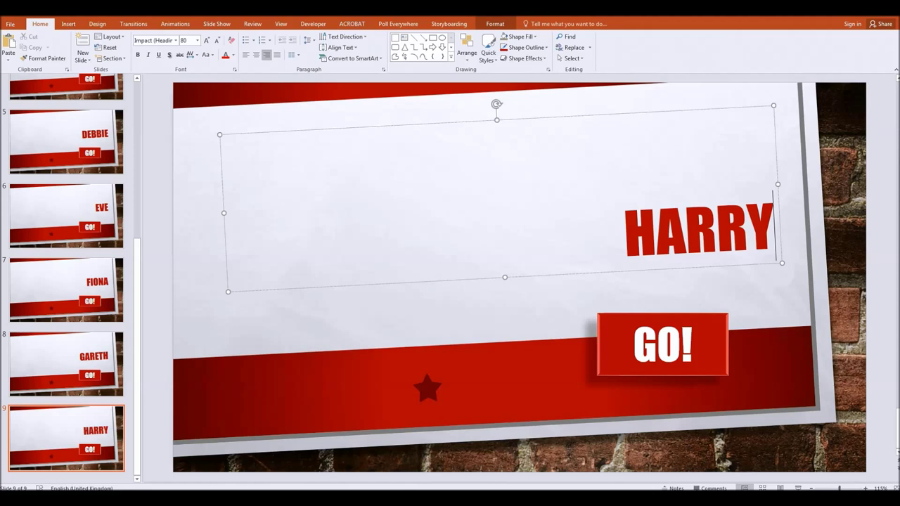
click(66, 364)
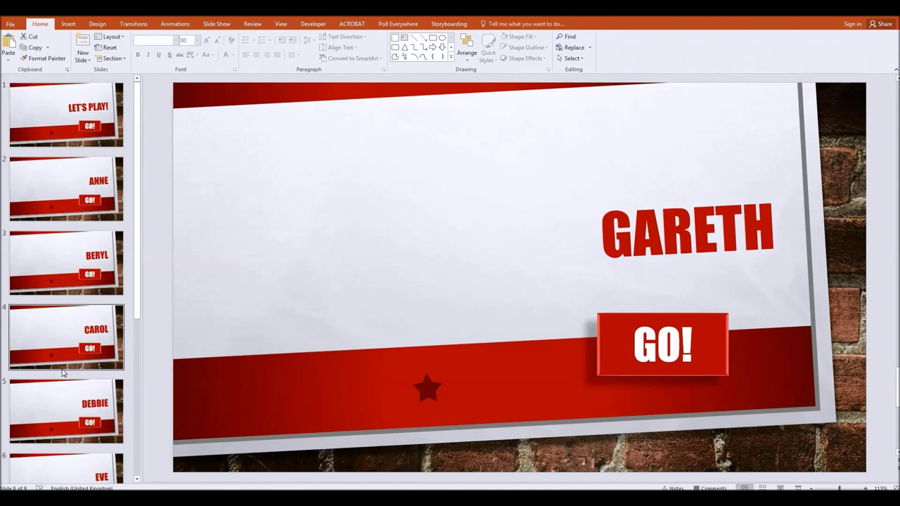
Scroll the slide pane and select slide 1, the LET'S PLAY! title slide.
scroll(down, 3)
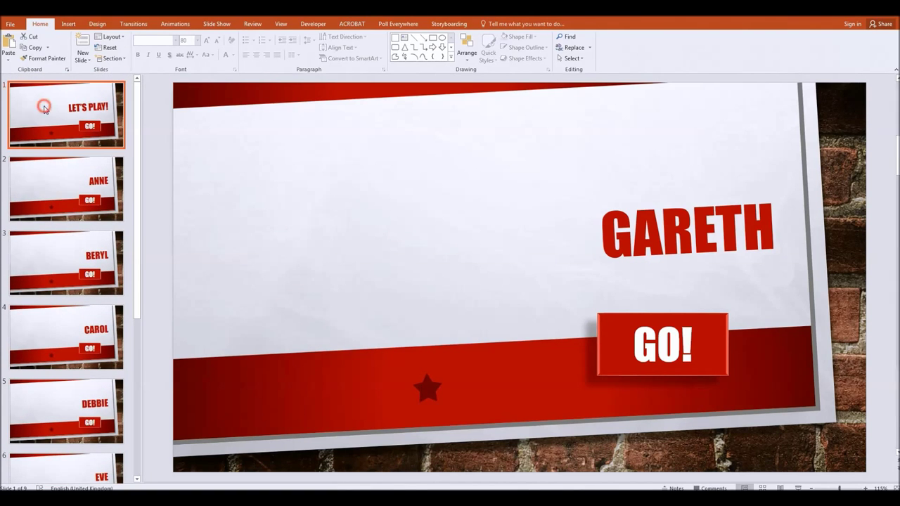
click(44, 106)
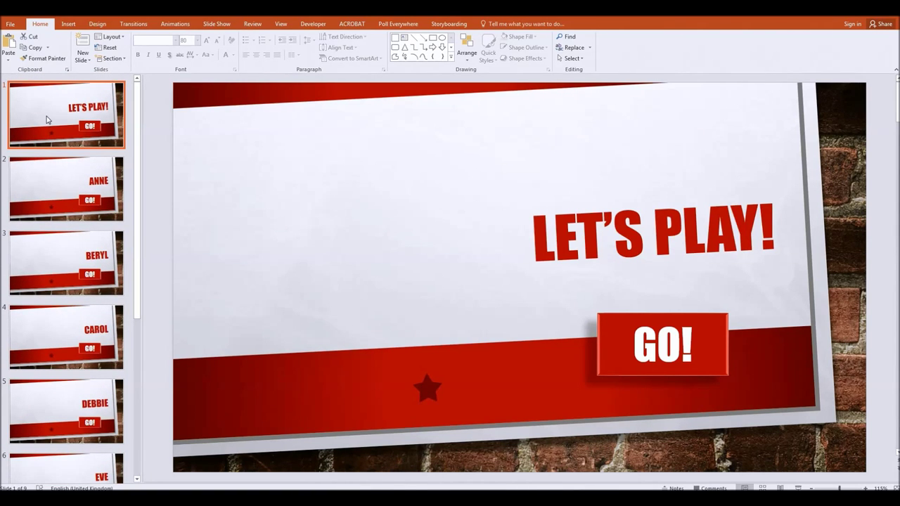
mouse_move(69, 140)
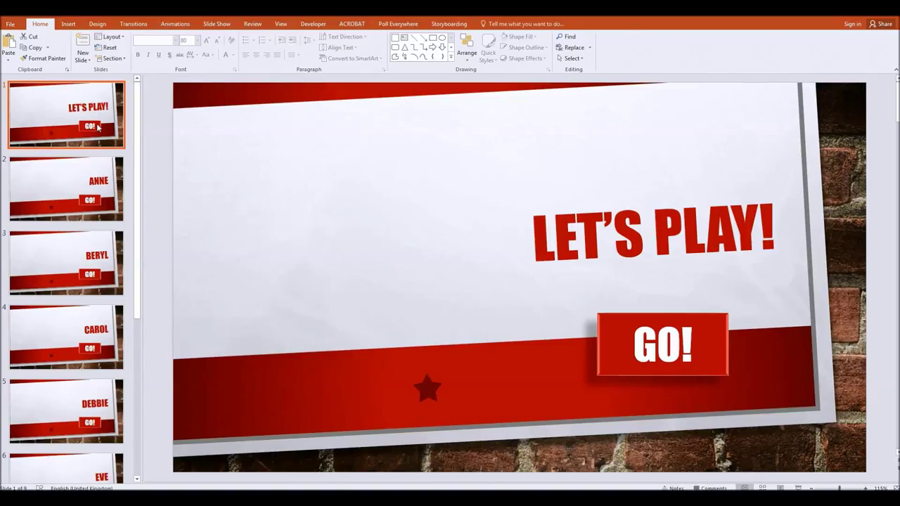
mouse_move(698, 316)
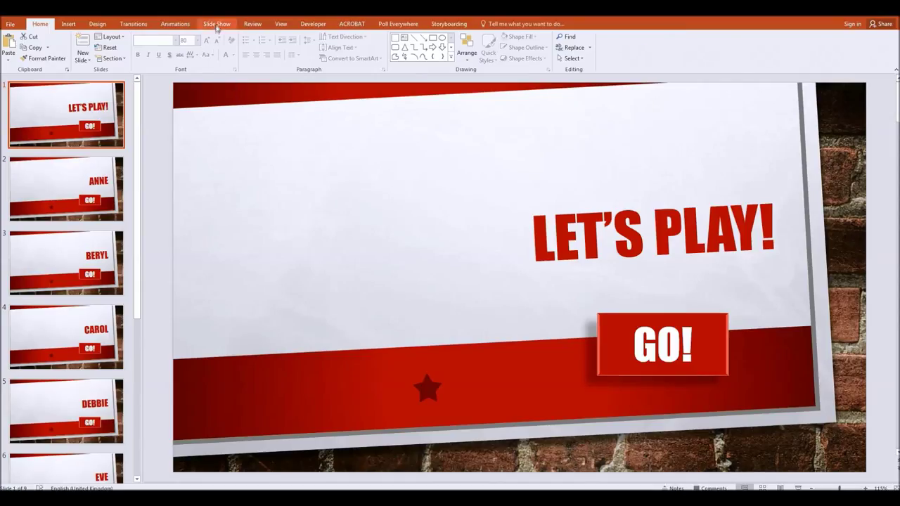
In Set Up Slide Show, choose Browsed at a kiosk (full screen) and confirm.
click(217, 24)
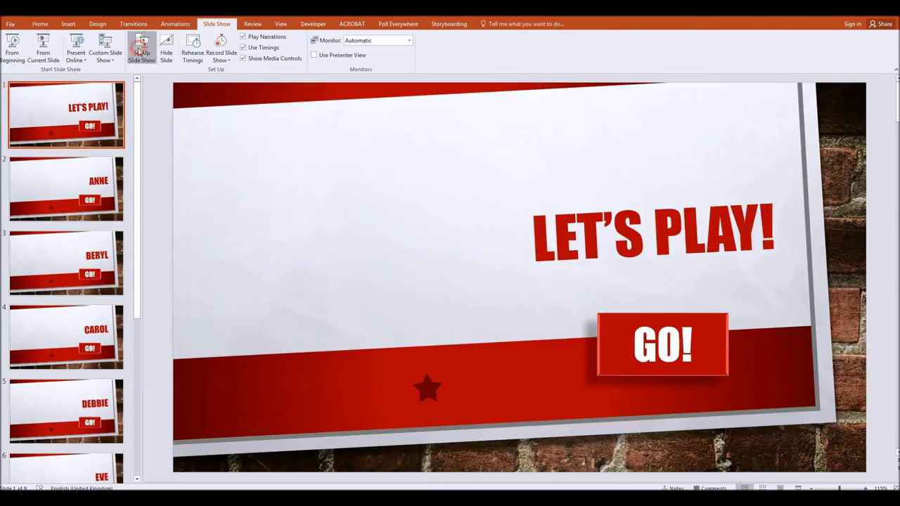
click(142, 49)
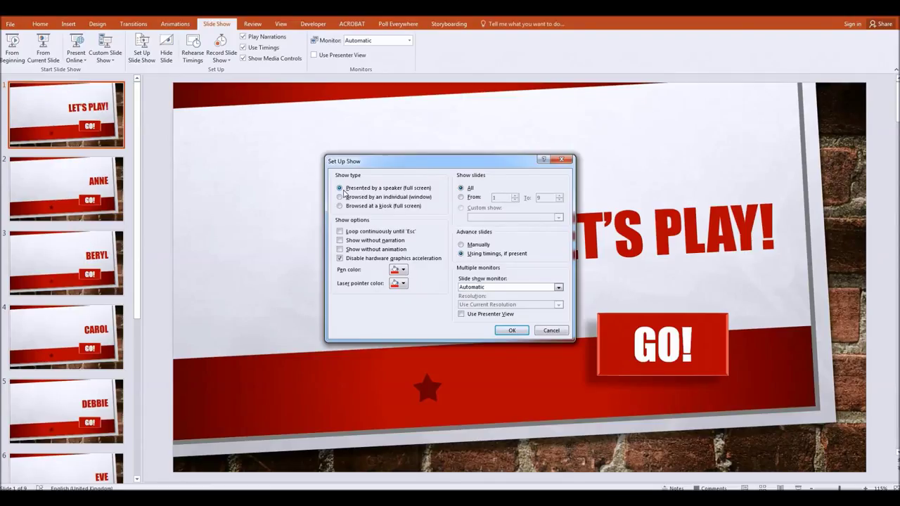
click(340, 205)
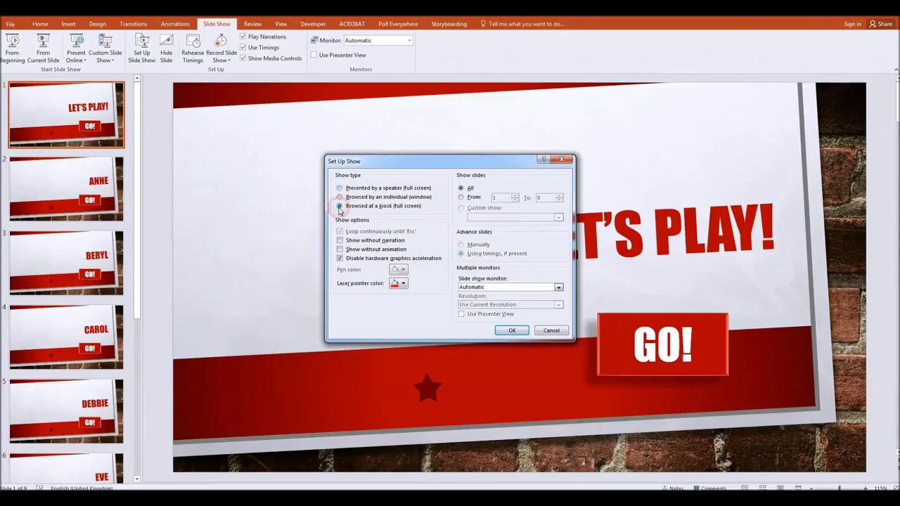
click(340, 206)
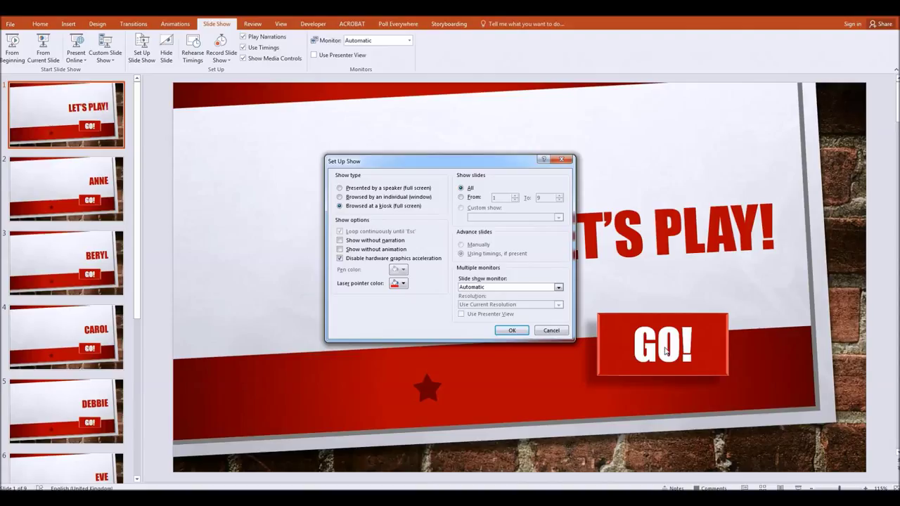
mouse_move(649, 338)
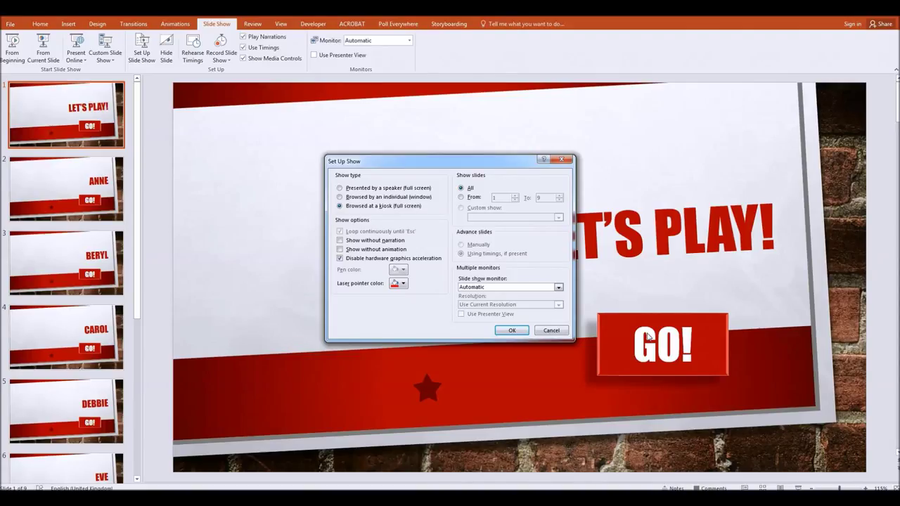
mouse_move(642, 340)
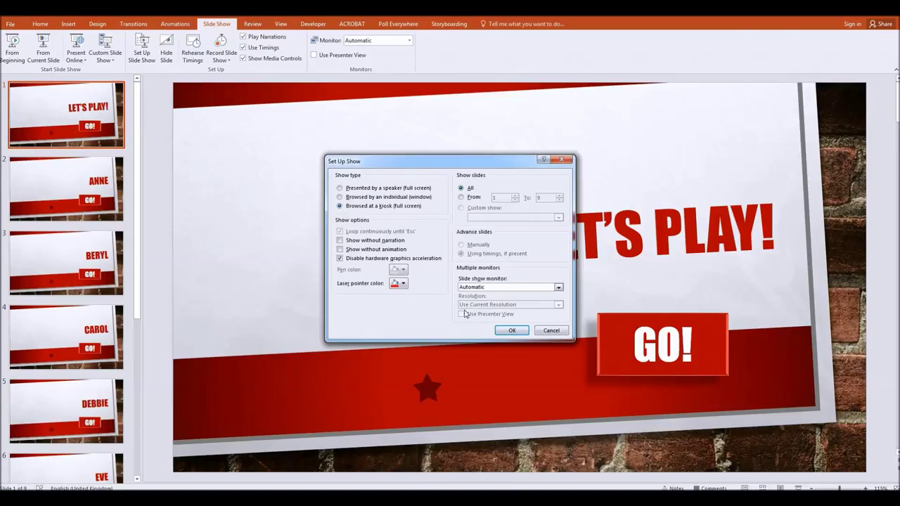
click(512, 330)
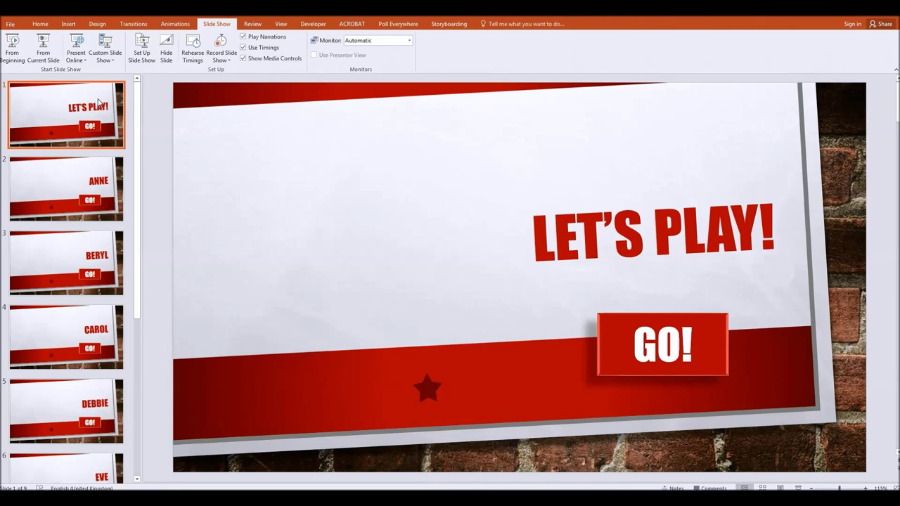
Save to the Desktop as a PowerPoint Macro-Enabled Presentation named LET'S PLAY, dropping the exclamation mark.
click(10, 23)
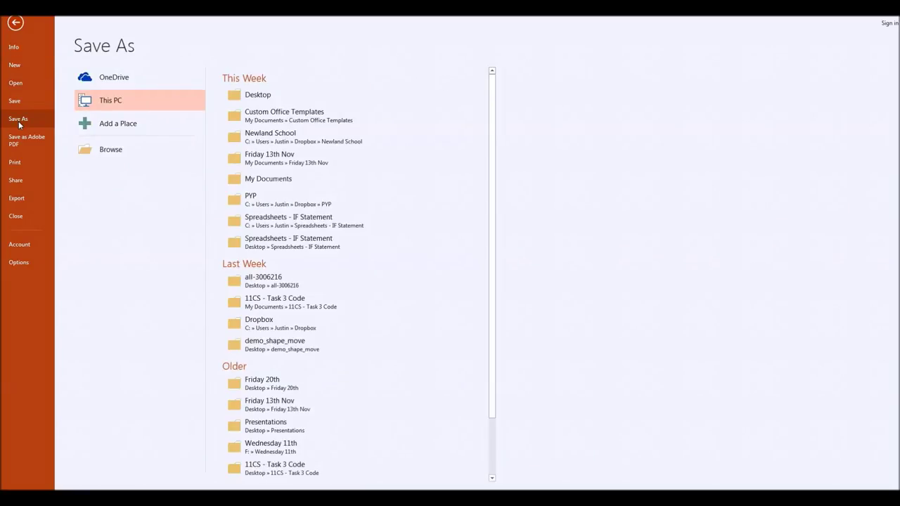
mouse_move(111, 149)
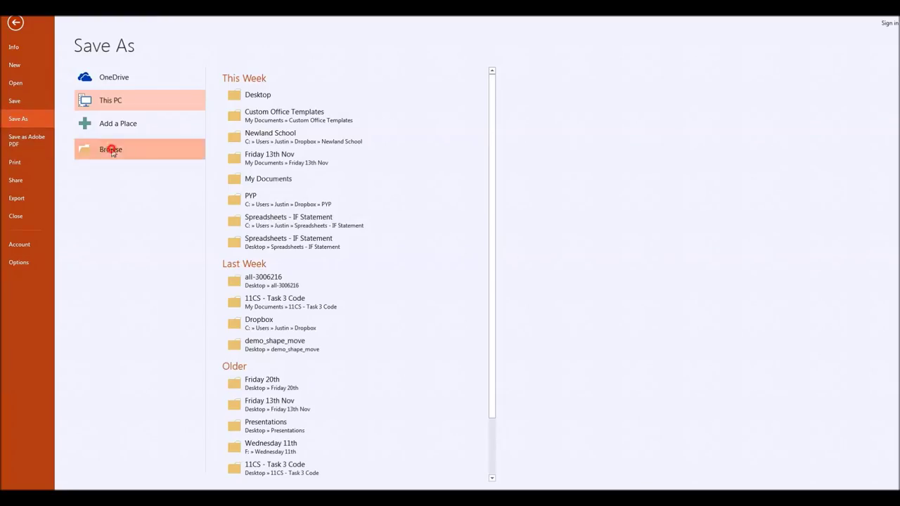
click(111, 150)
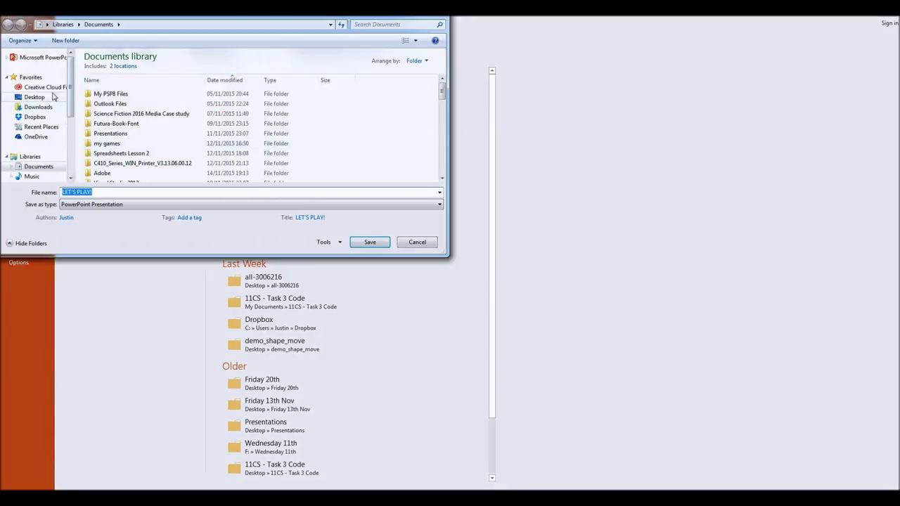
click(34, 97)
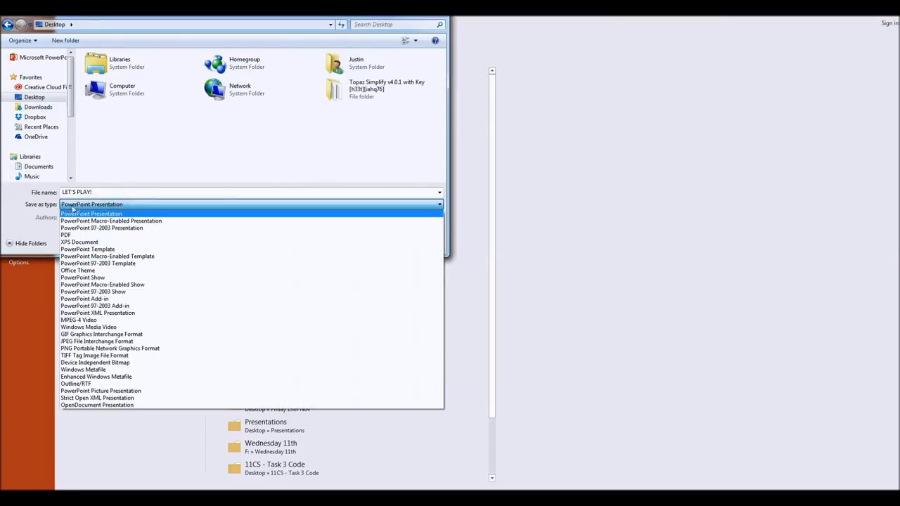
mouse_move(111, 221)
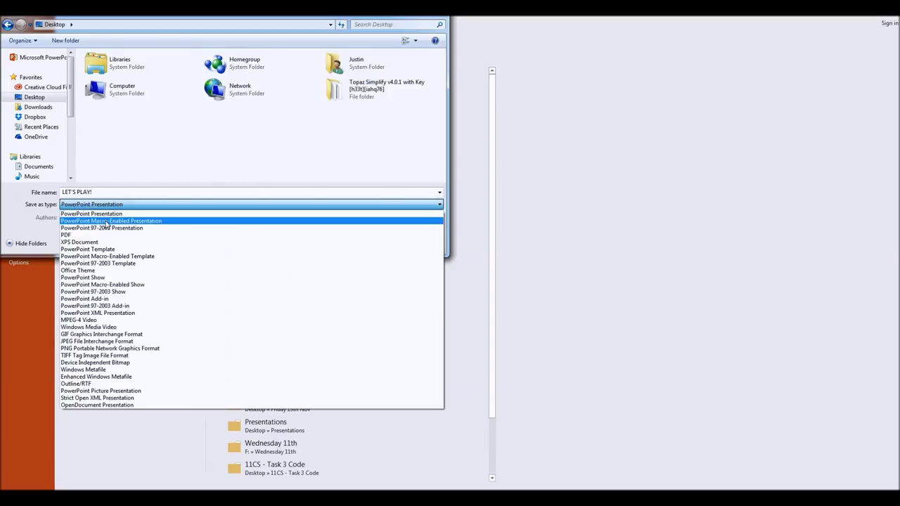
click(111, 221)
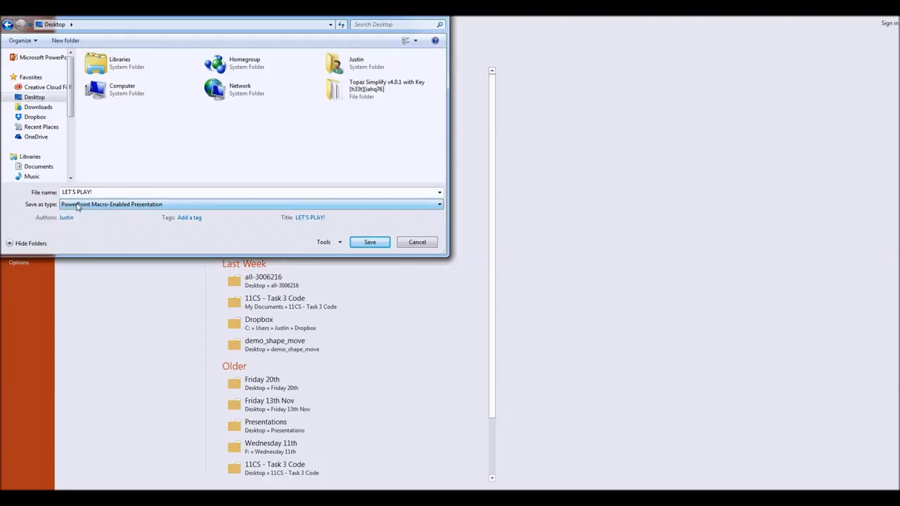
click(121, 192)
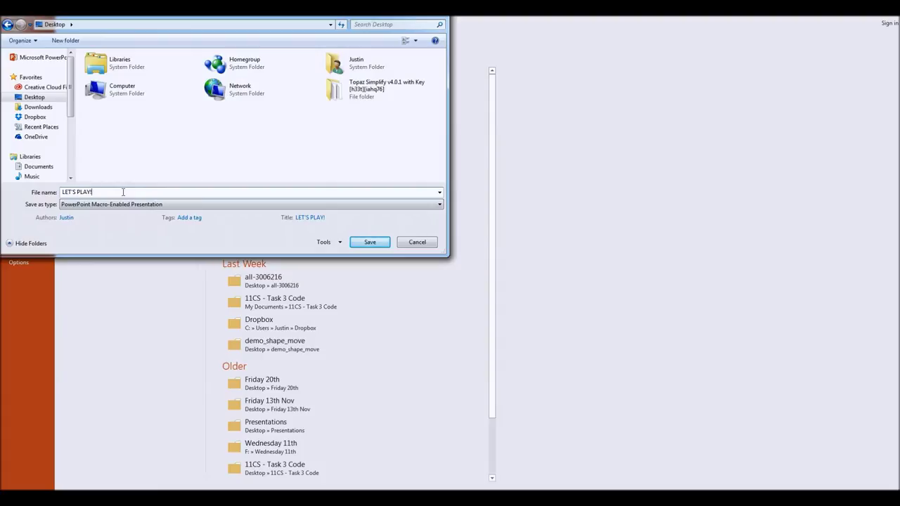
key(Backspace)
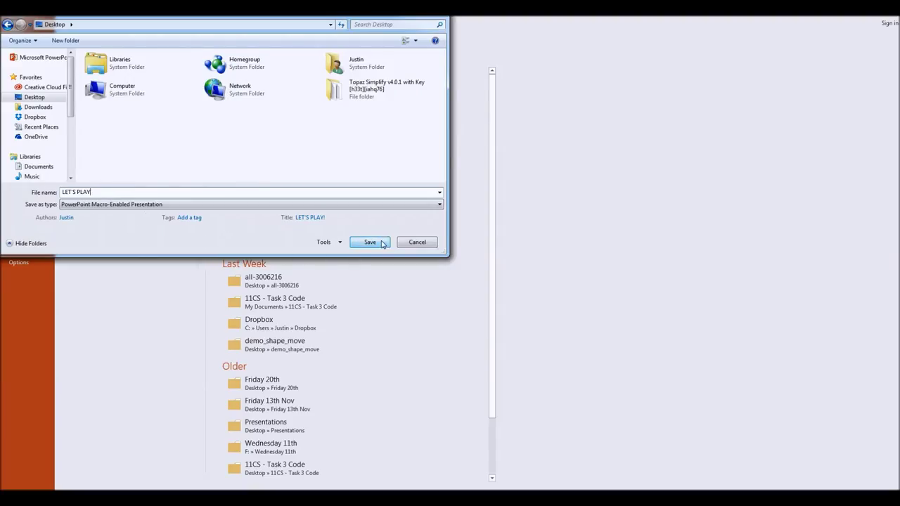
click(370, 242)
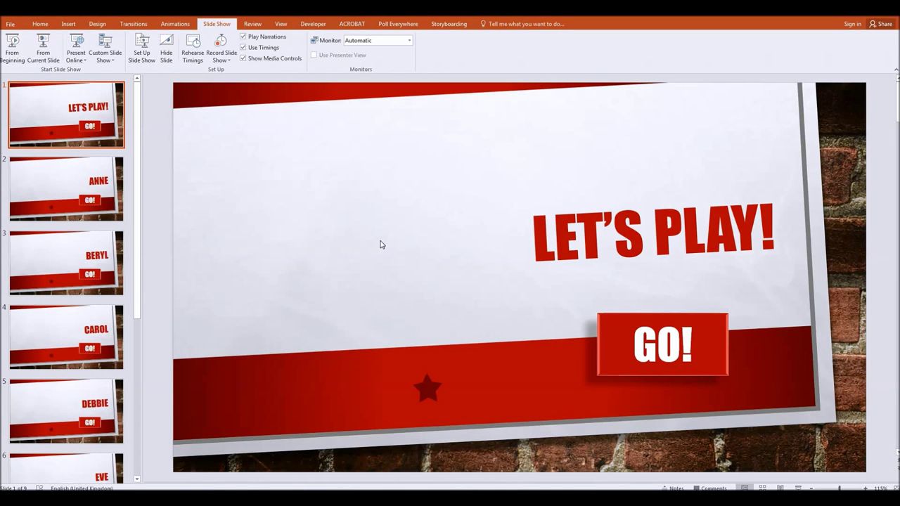
Switch the ribbon back to the Home tab.
click(40, 24)
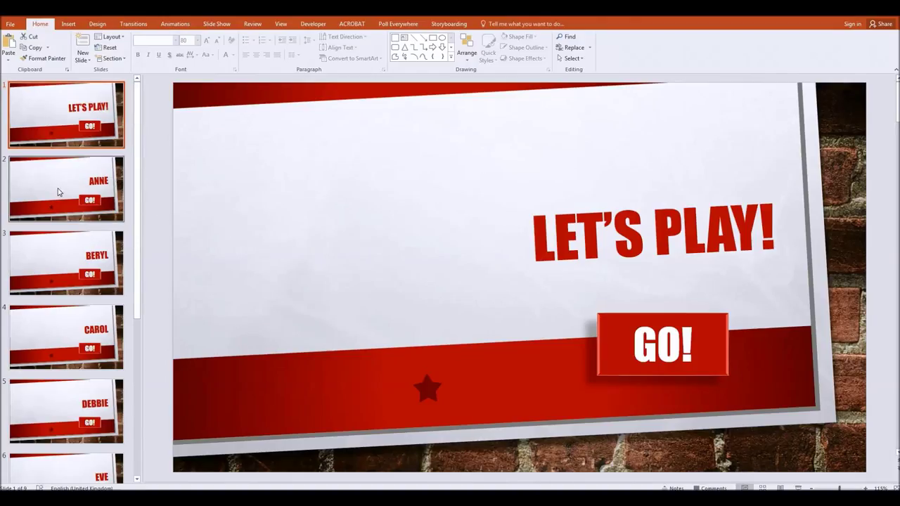
mouse_move(60, 192)
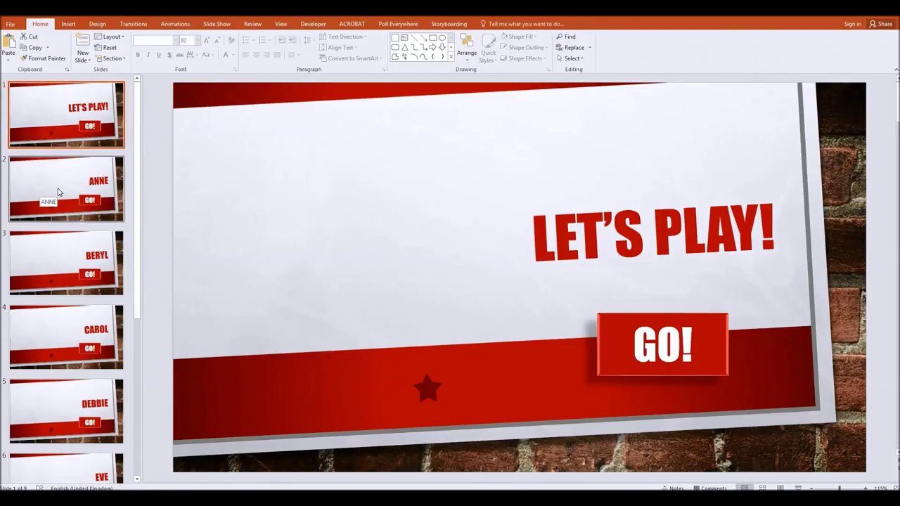